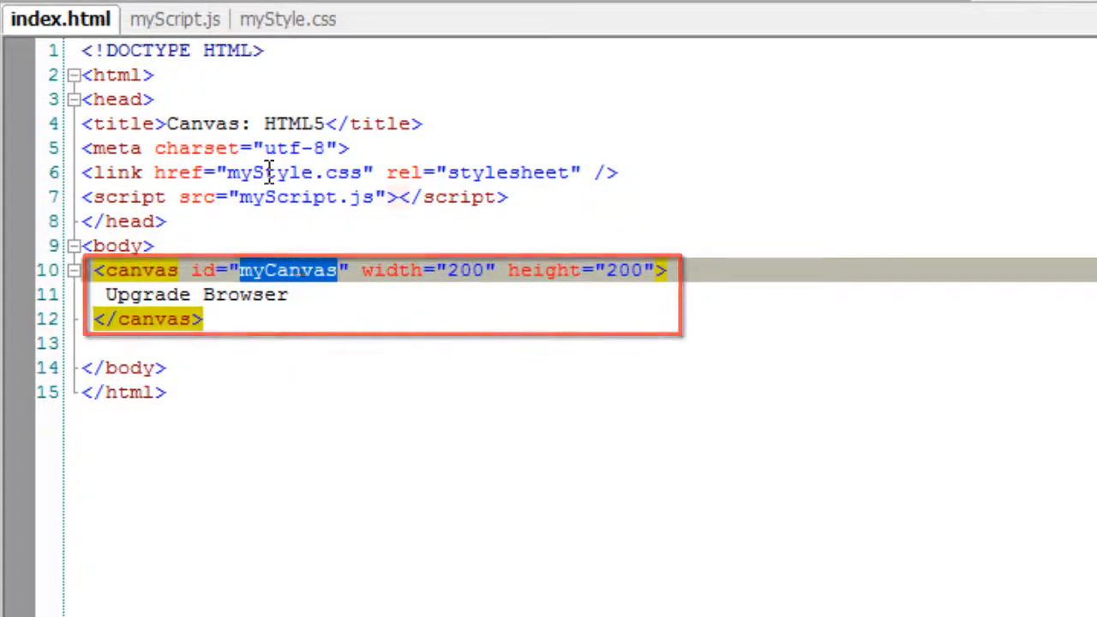
Switch to myScript.js and highlight the myCanvas id lookup and the context variable.
click(288, 19)
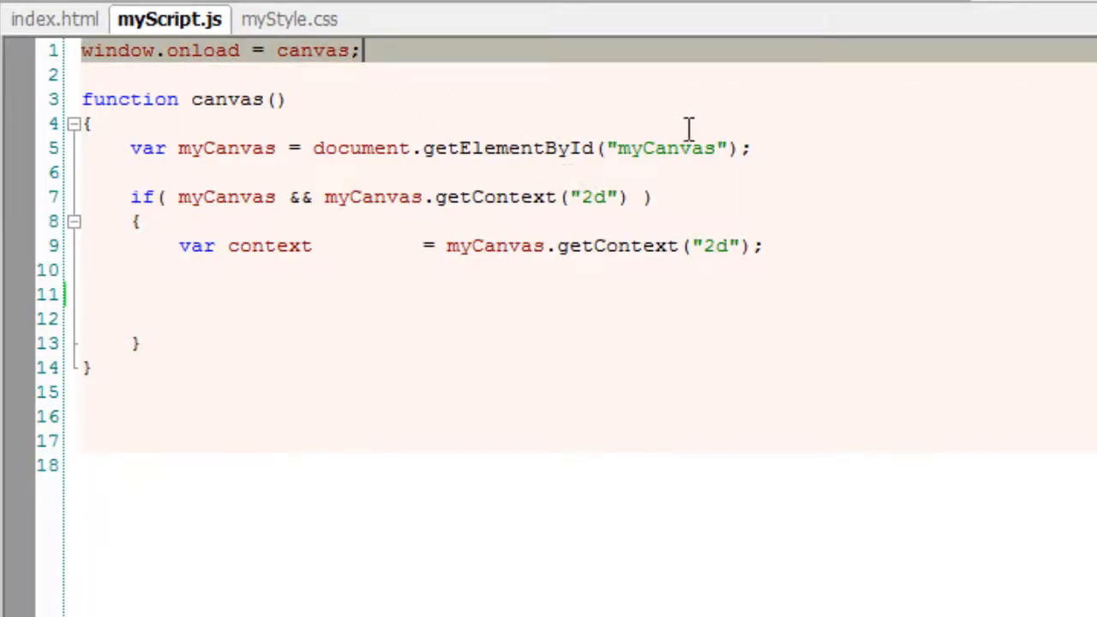
double_click(665, 147)
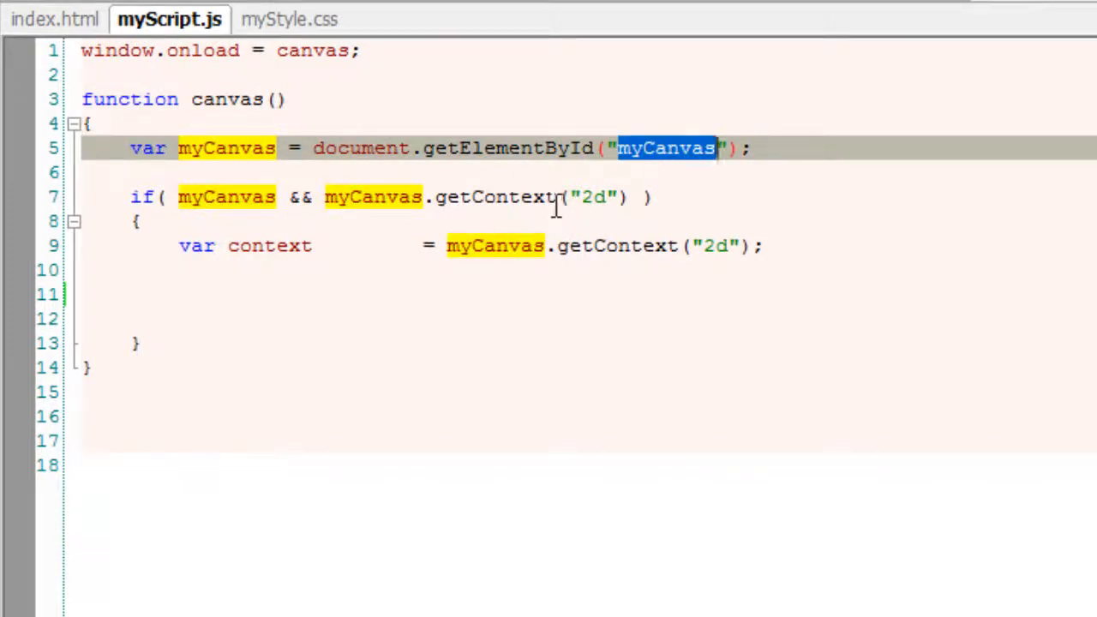
double_click(269, 247)
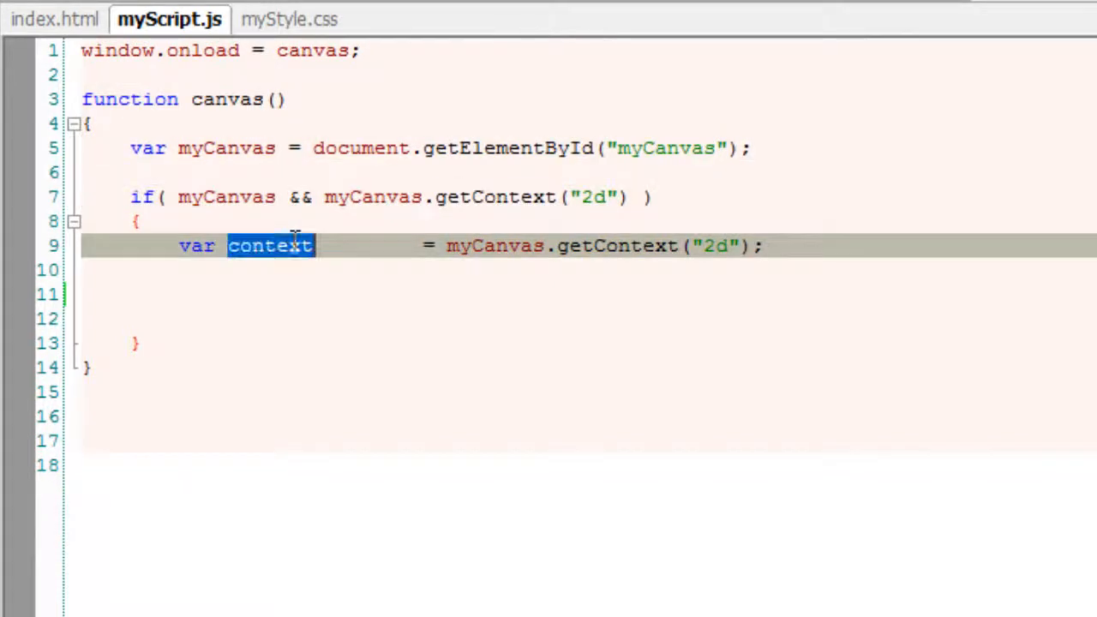
Inside the if block, set context.lineWidth = 6 and begin a new path.
click(271, 271)
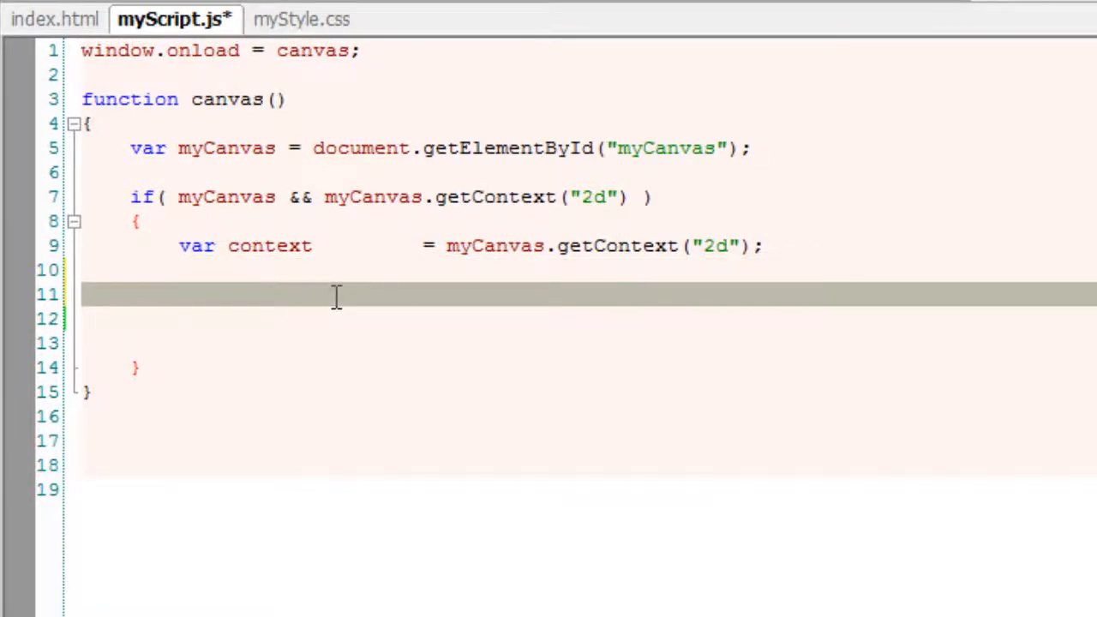
text(context.)
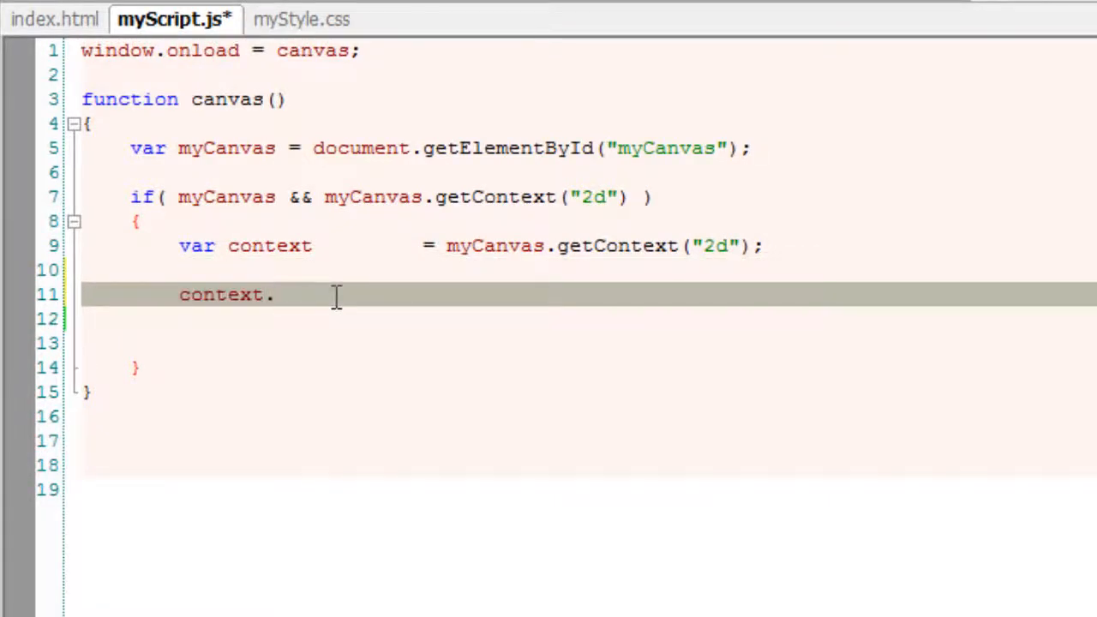
text(lineWid)
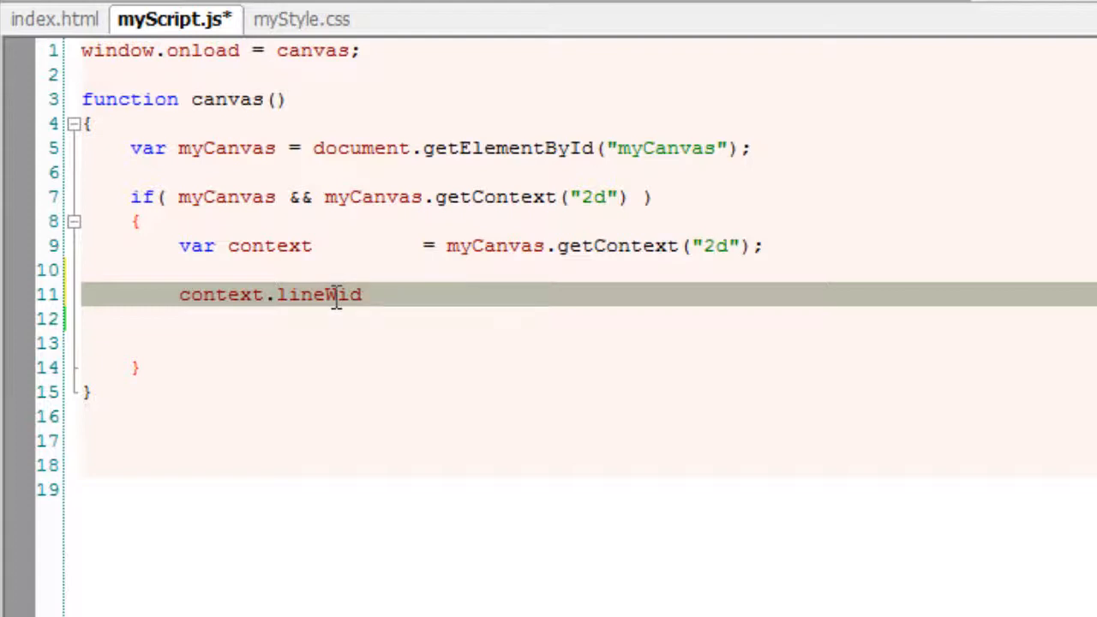
text(th	=)
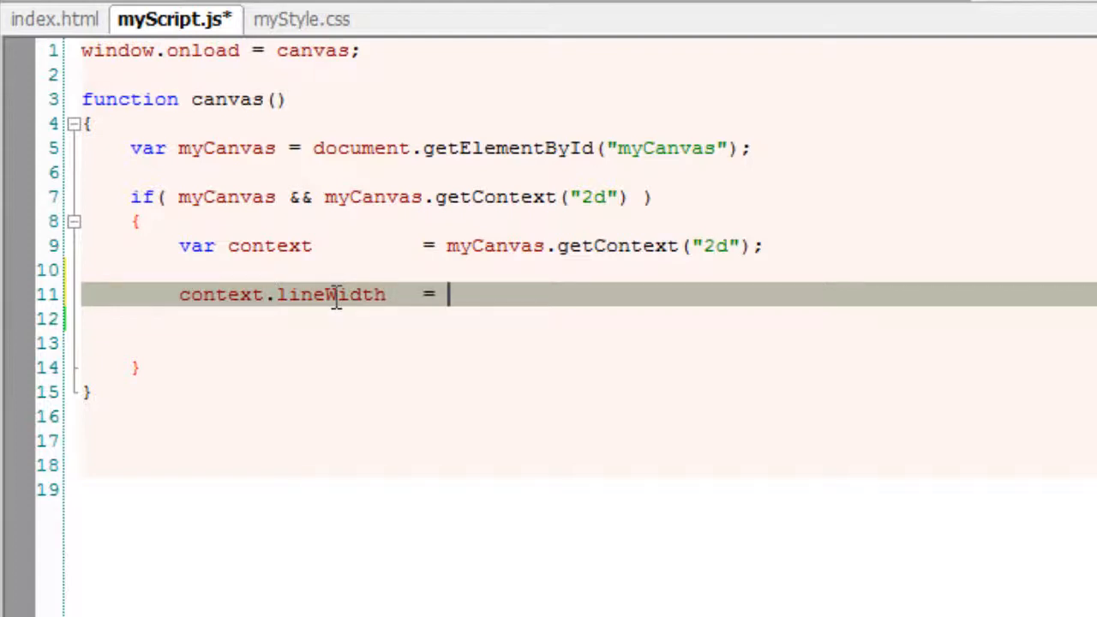
text(6;)
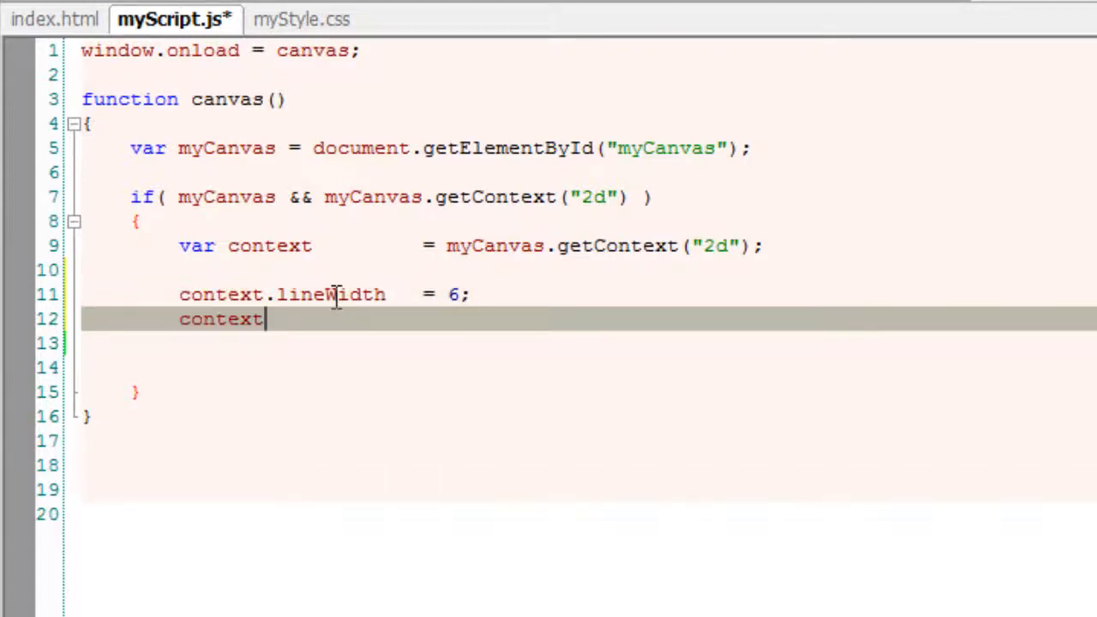
text(.b)
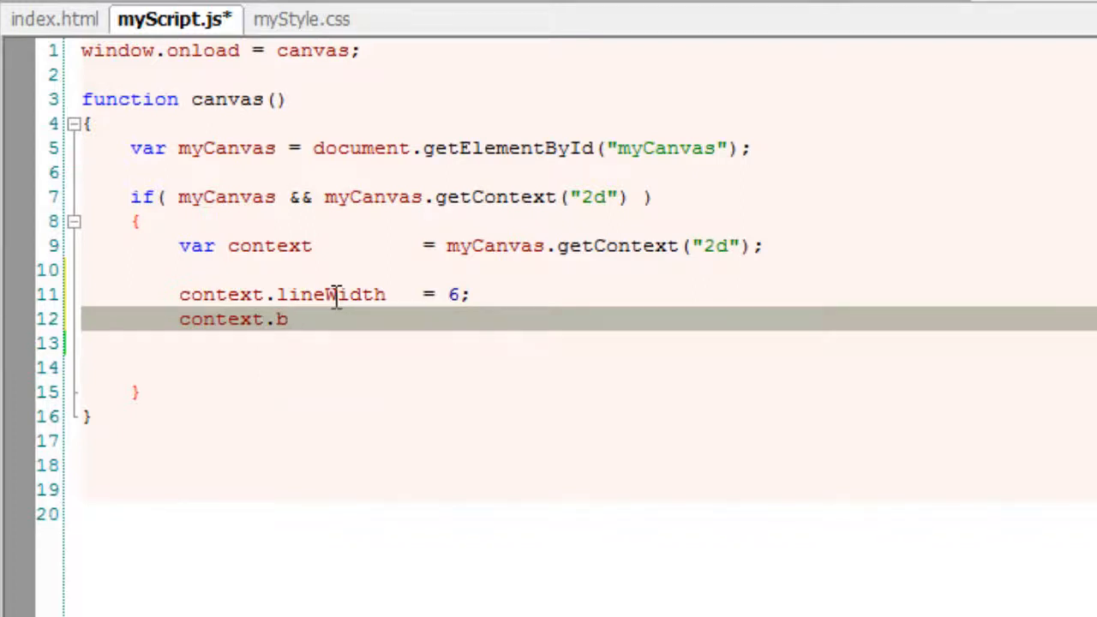
text(eginPath)
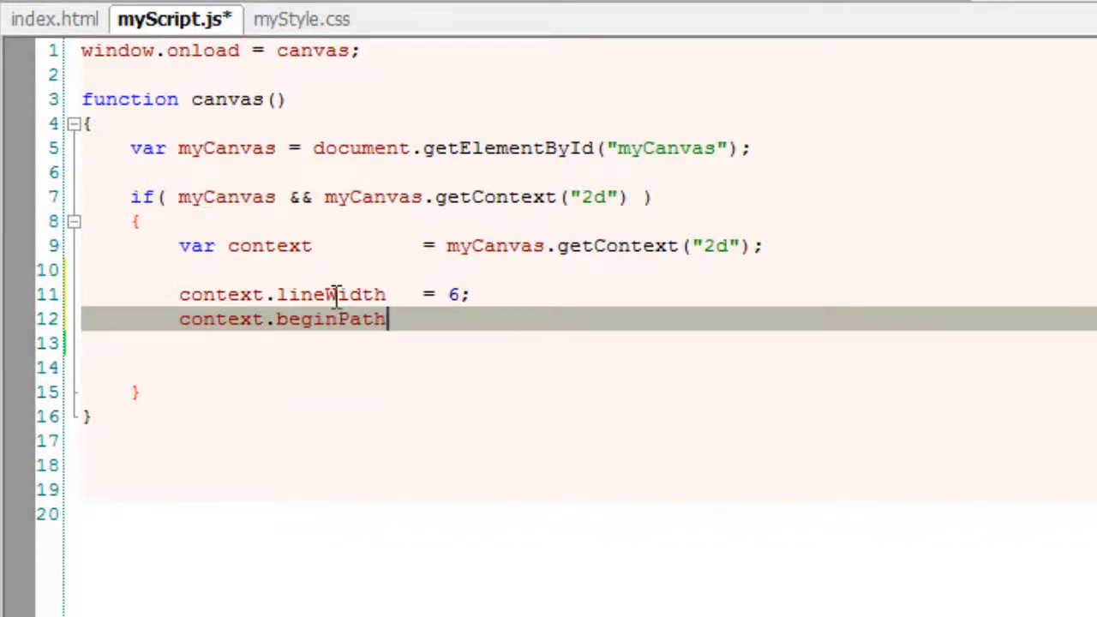
text(();)
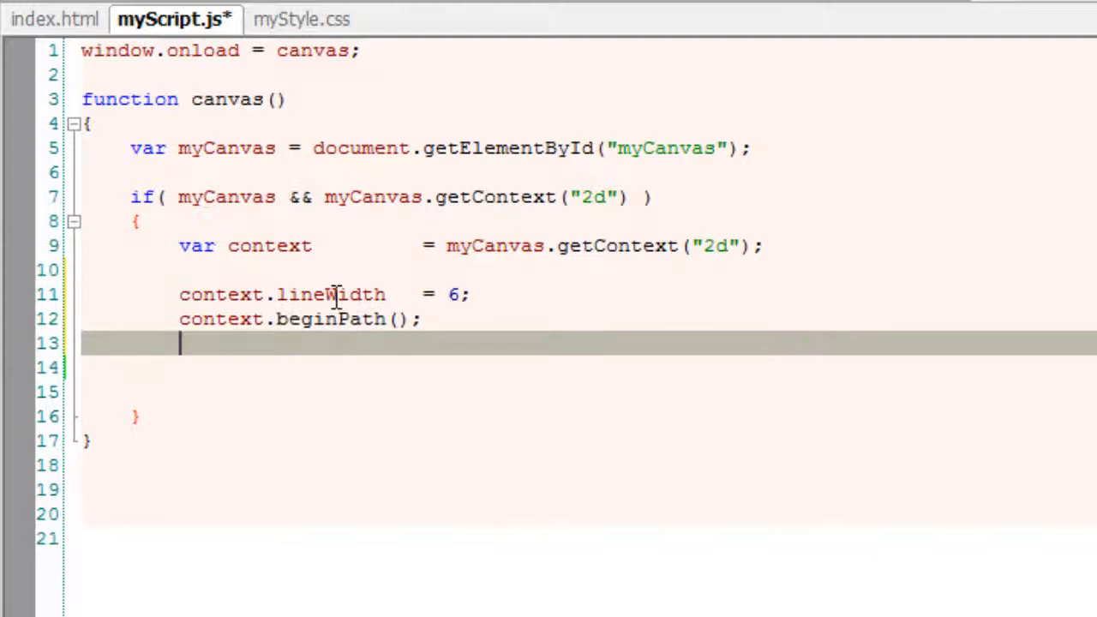
Move the path's starting point to (10, 150).
text(context.)
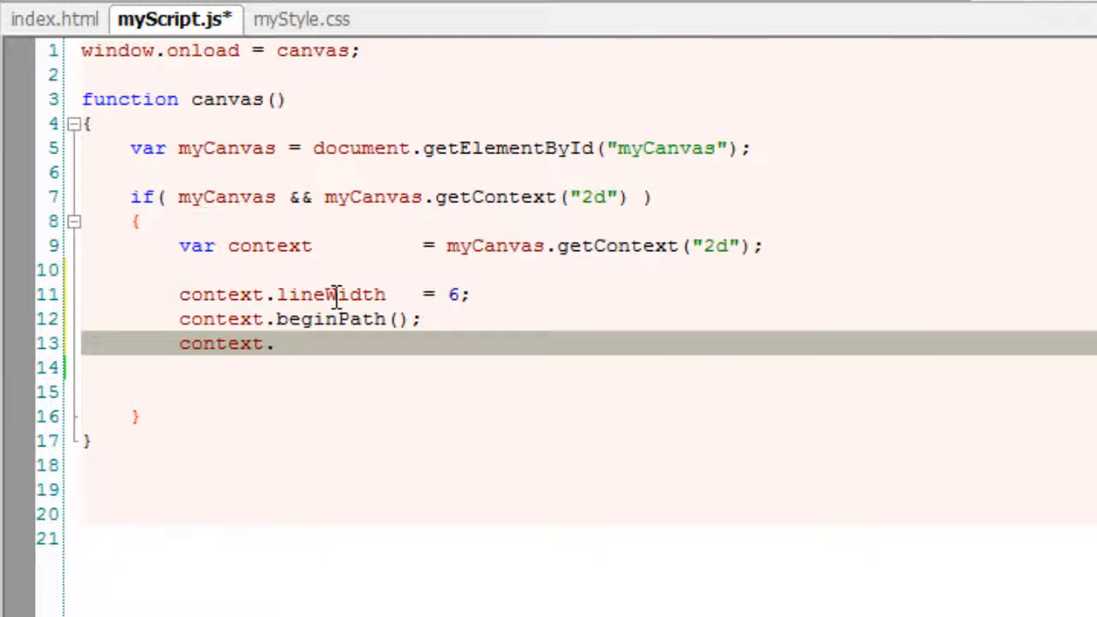
text(moveT)
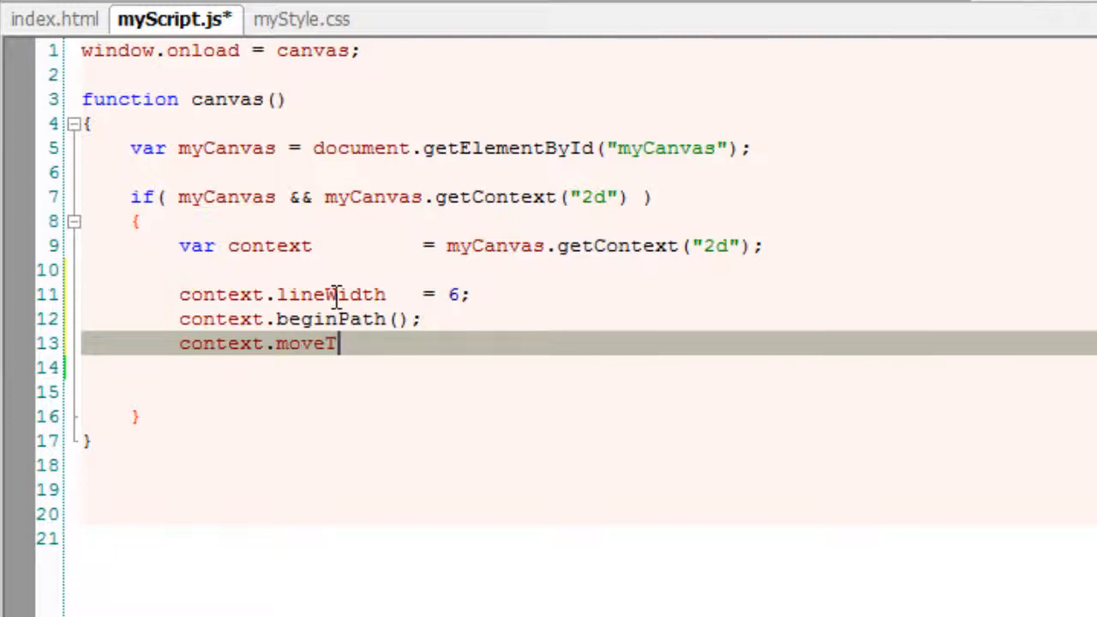
text(o();)
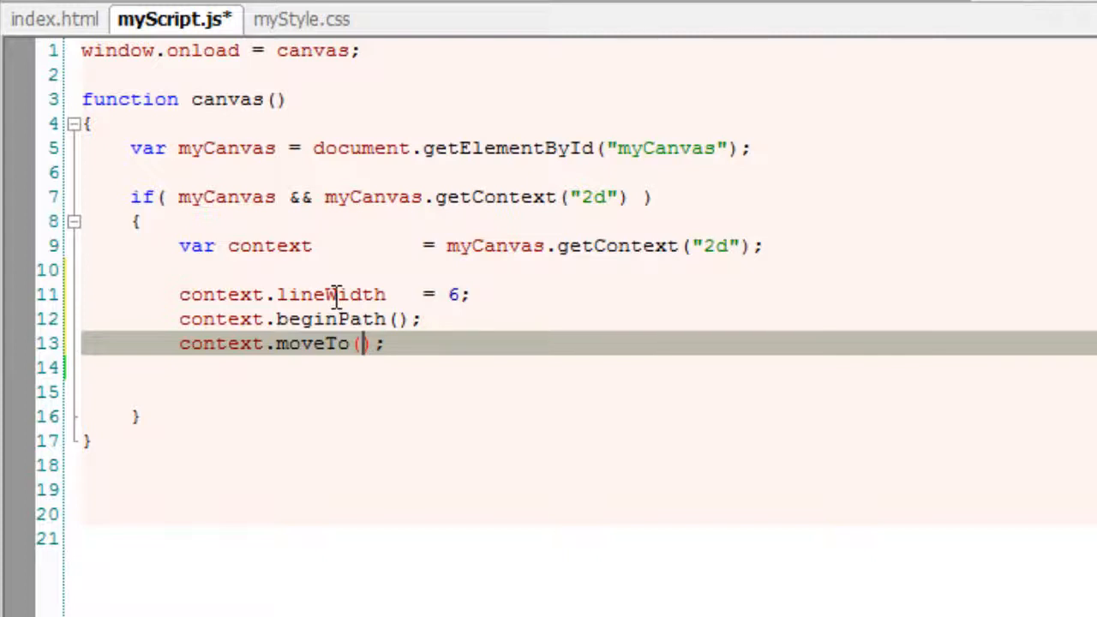
text(10, 150)
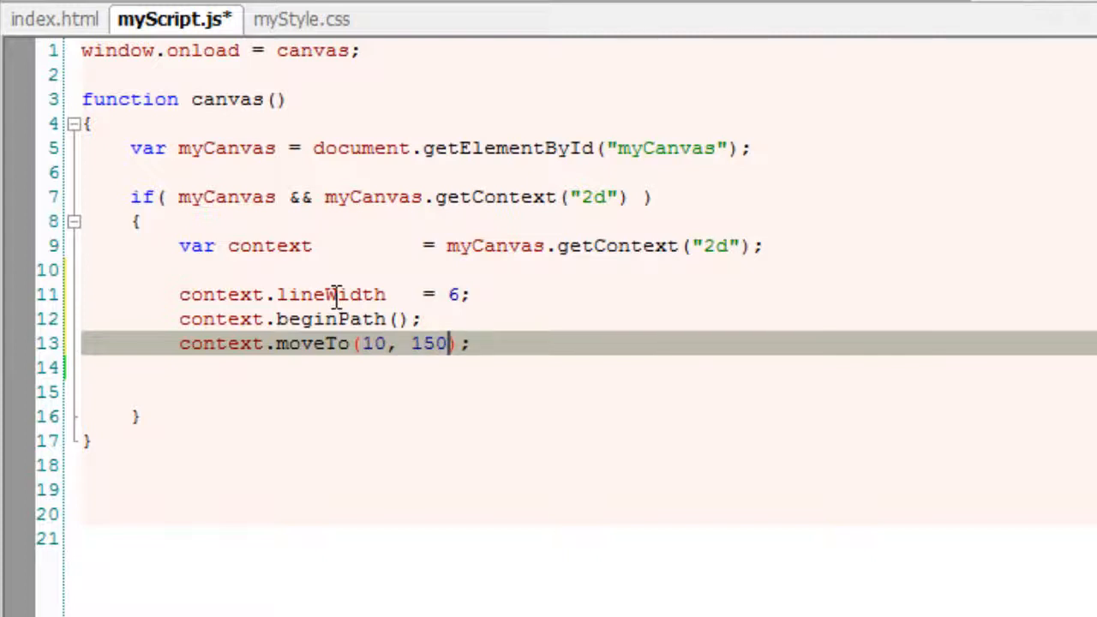
text(context.)
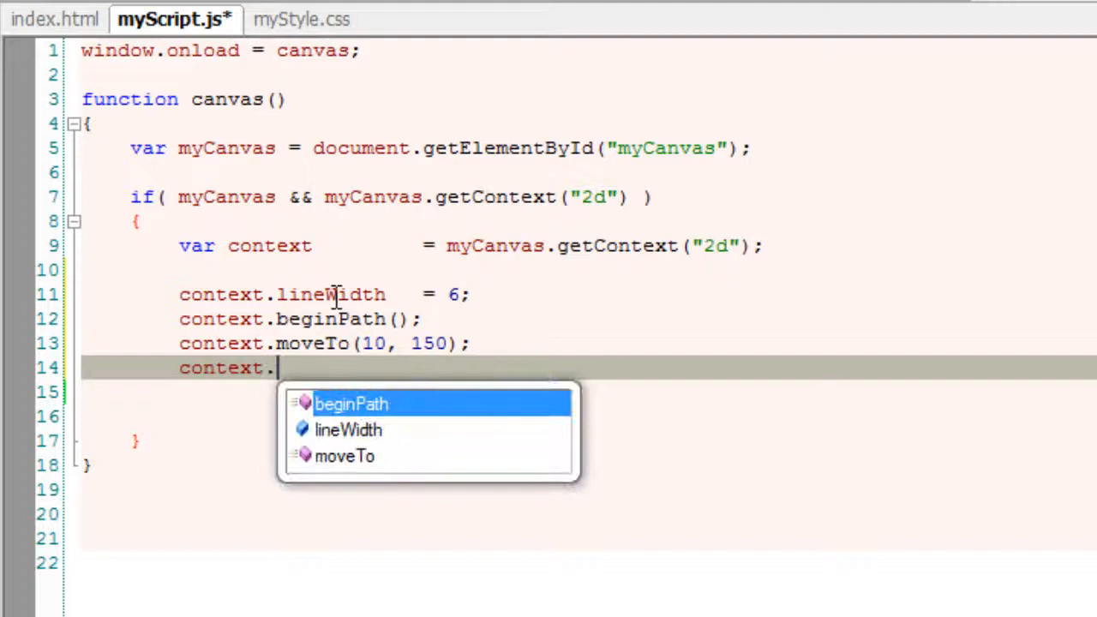
Add quadraticCurveTo(30, 40, 180, 190) so the path bends toward (30, 40) and ends at (180, 190).
text(quadr)
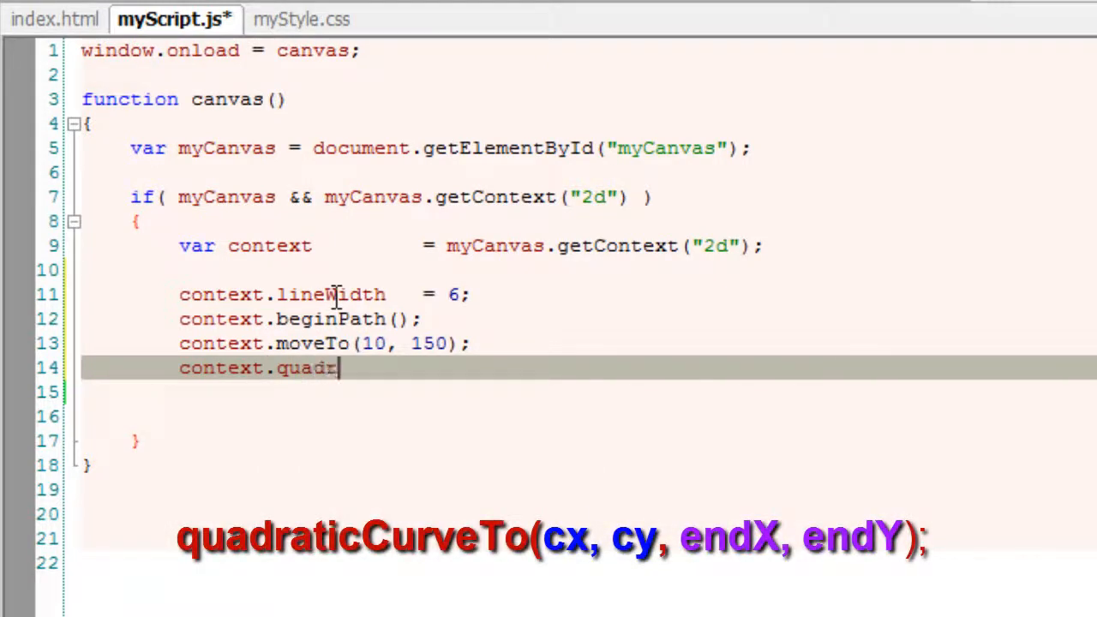
text(aticCur)
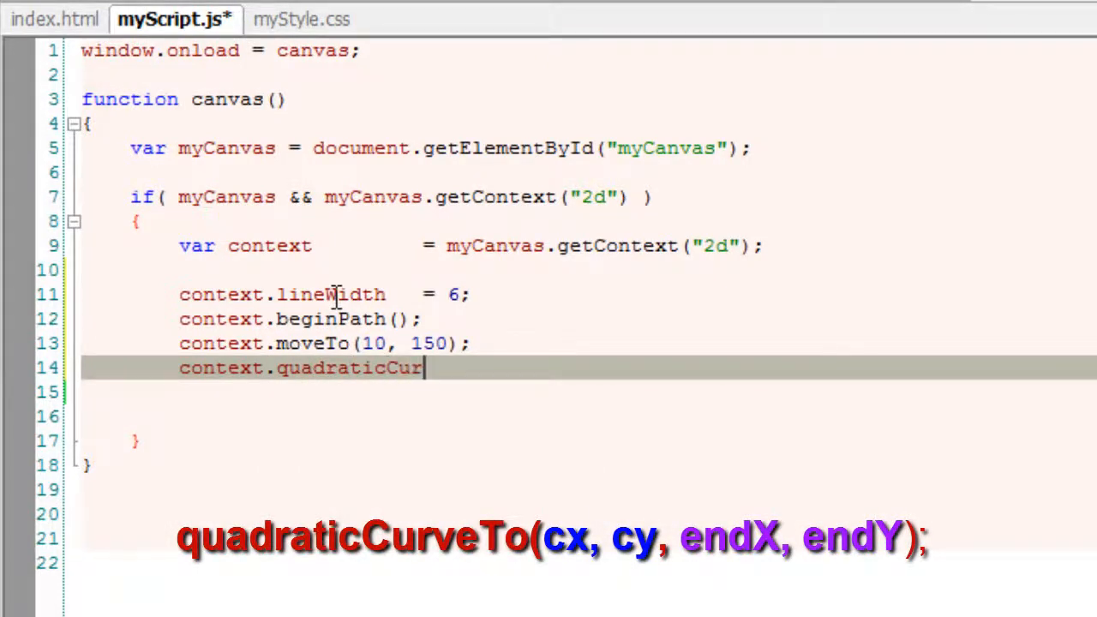
text(veT)
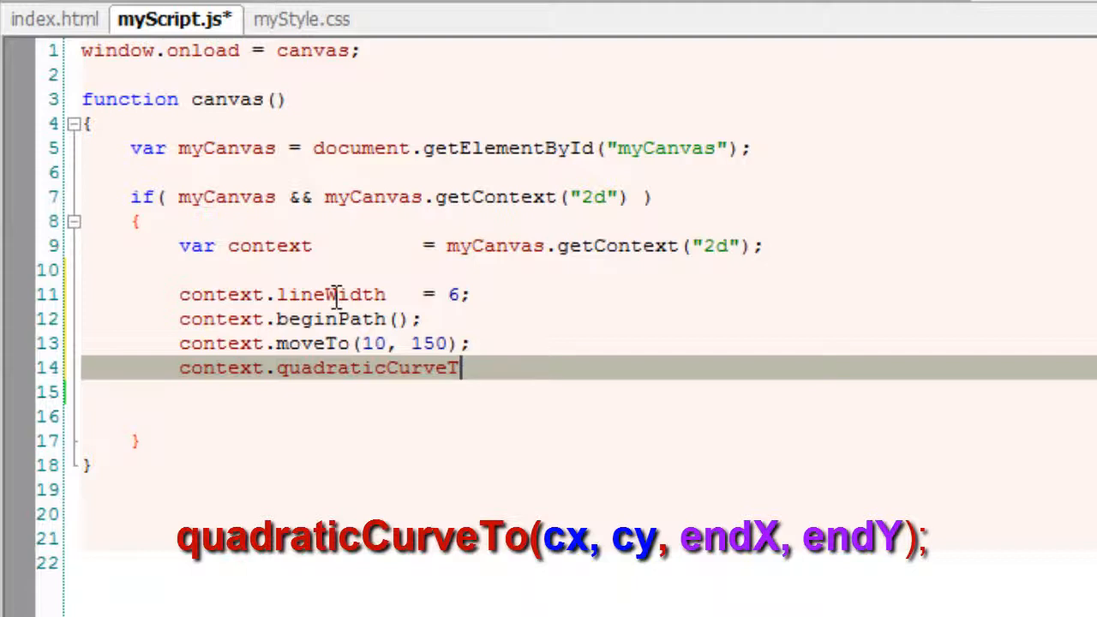
text(o();)
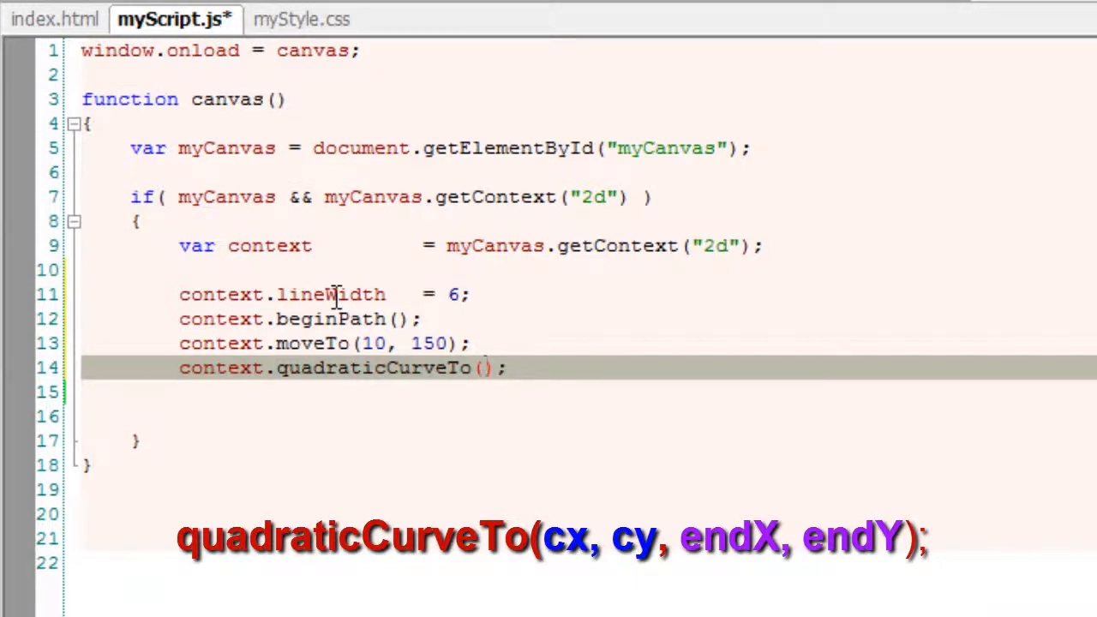
text(30, 40,)
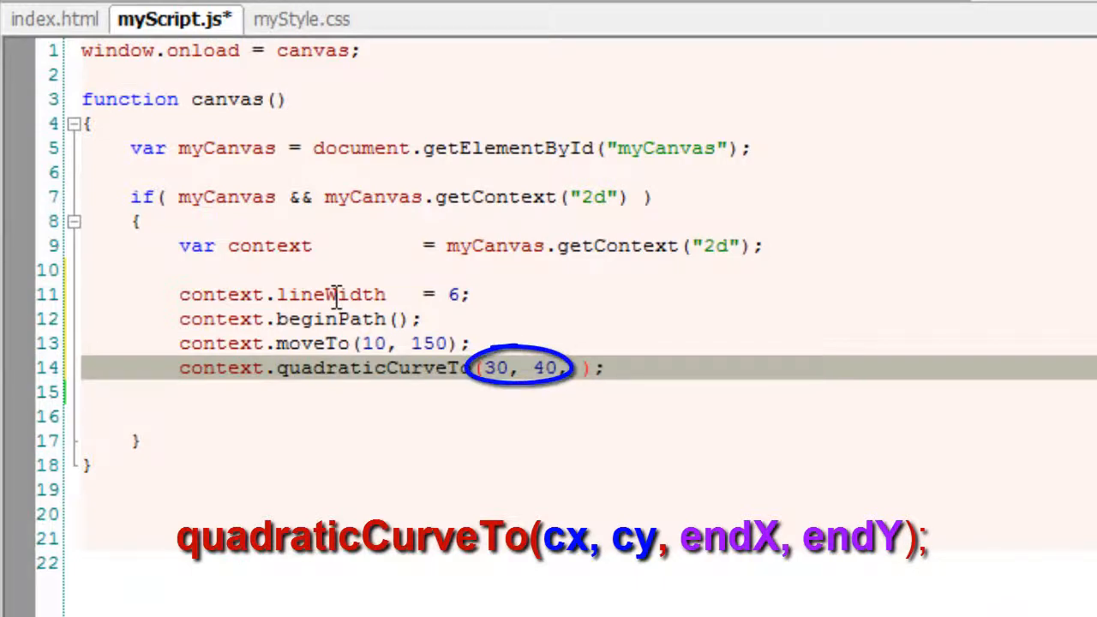
text(180,)
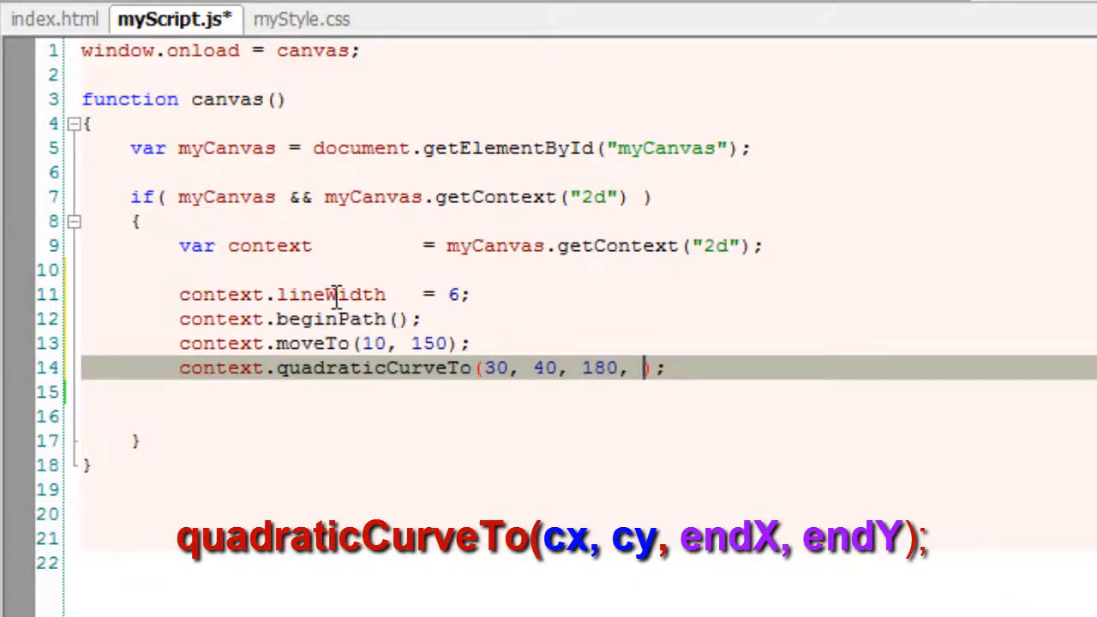
text(190)
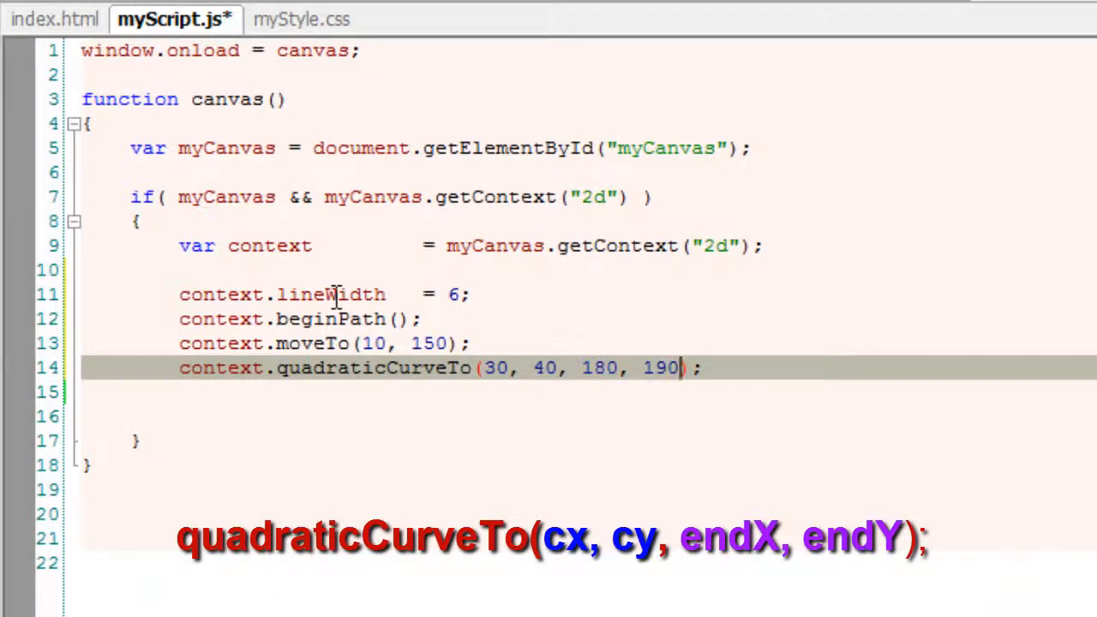
text(context.)
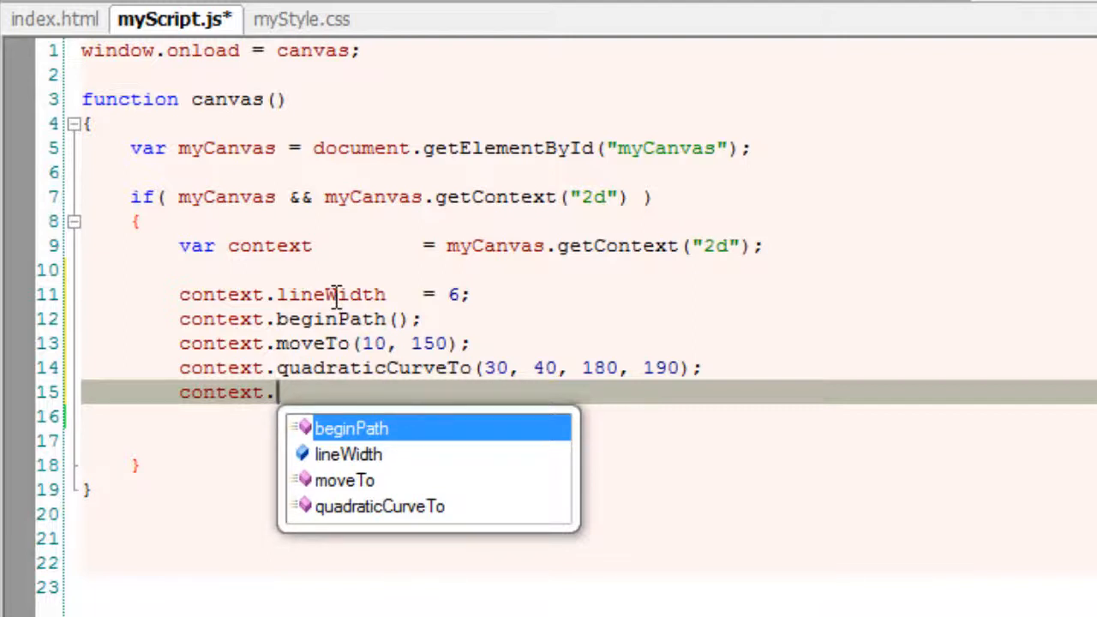
Stroke the path and set context.strokeStyle to "red".
text(stroke()
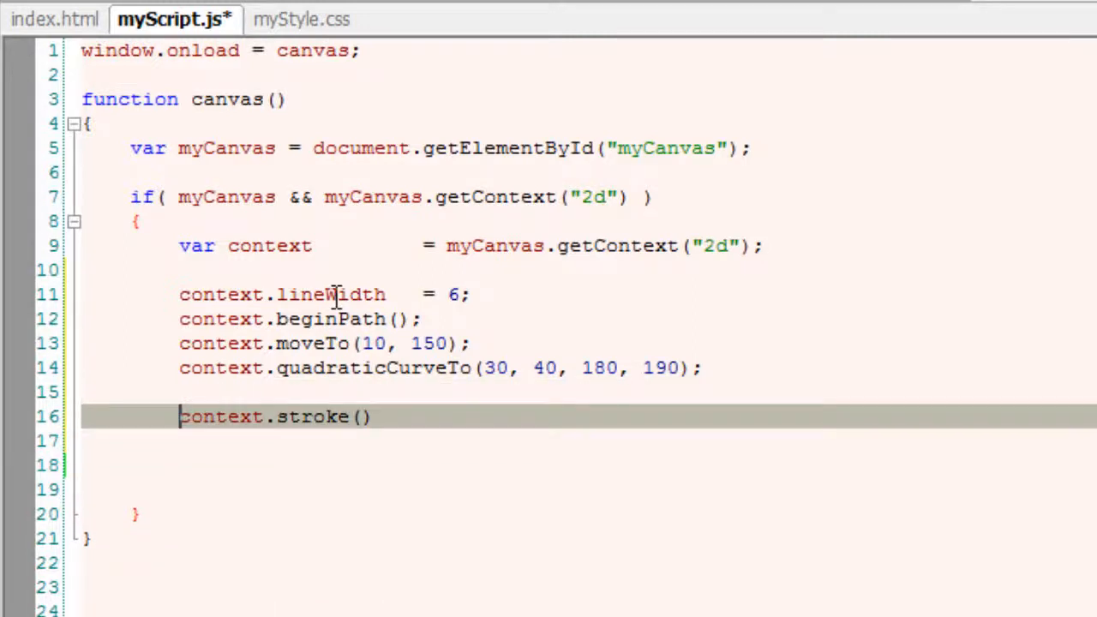
text(context.s)
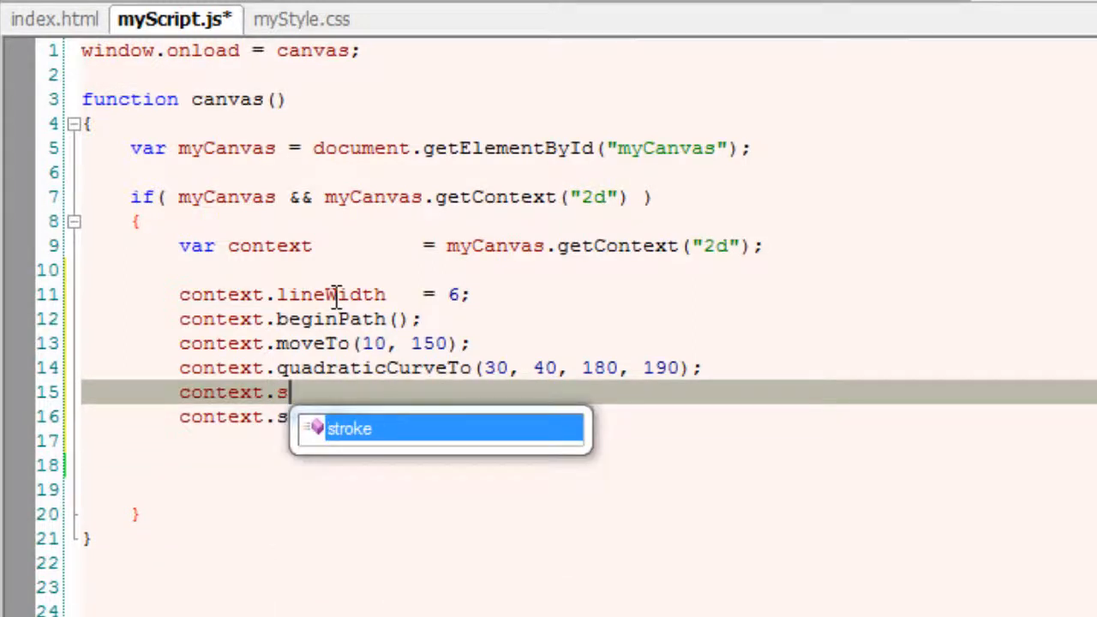
text(trokeSty)
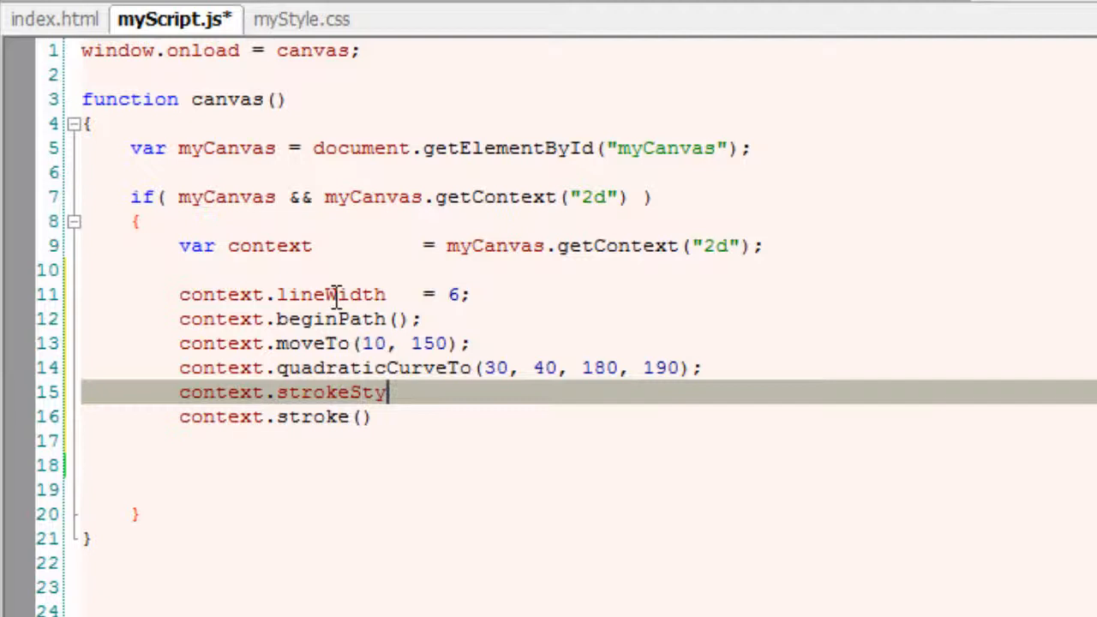
text(le =)
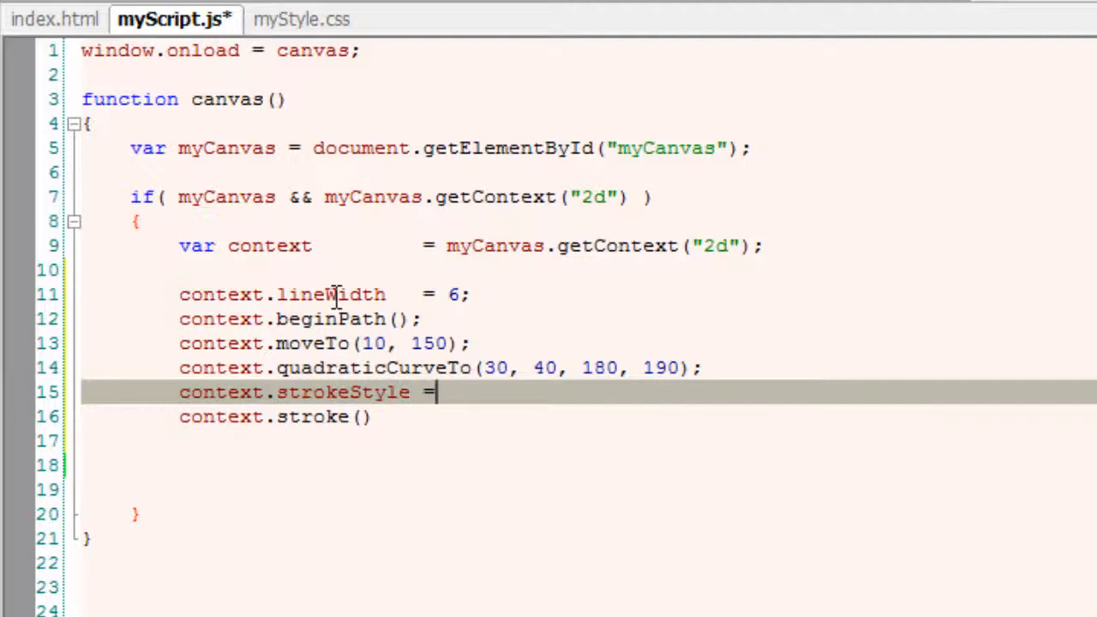
text("red";)
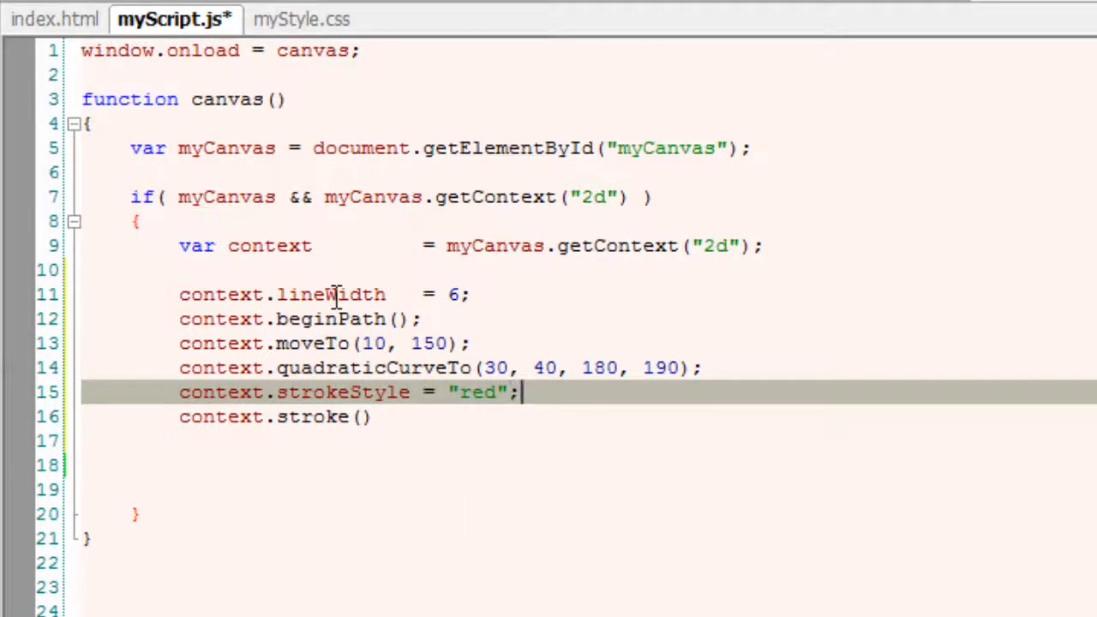
Set context.fillStyle to "yellow" and fill the path.
text(context.fillS)
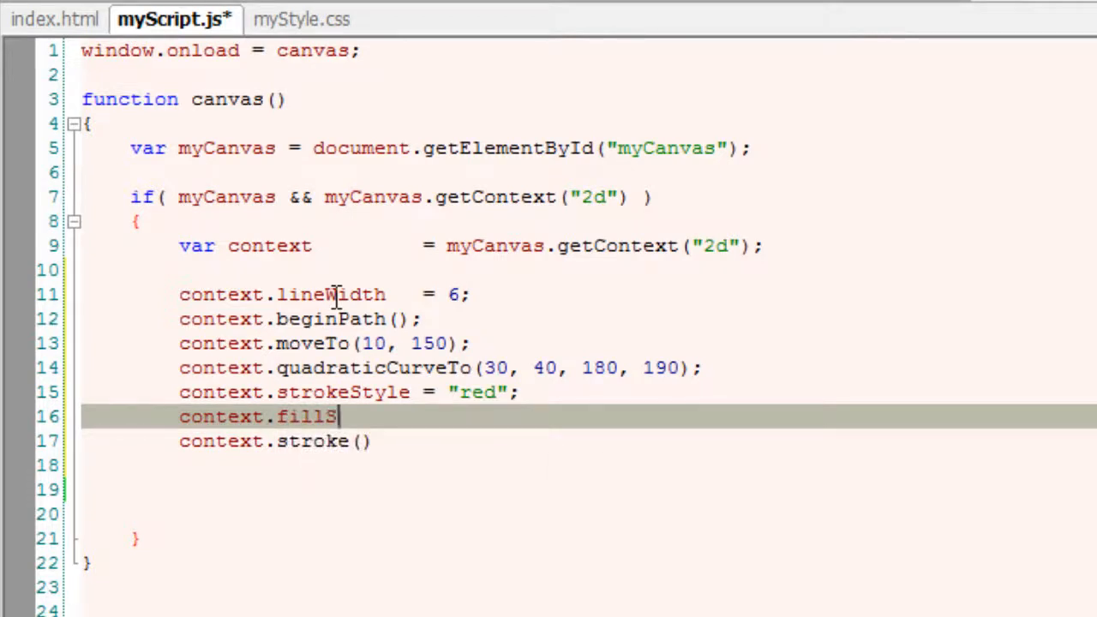
text(tyle)
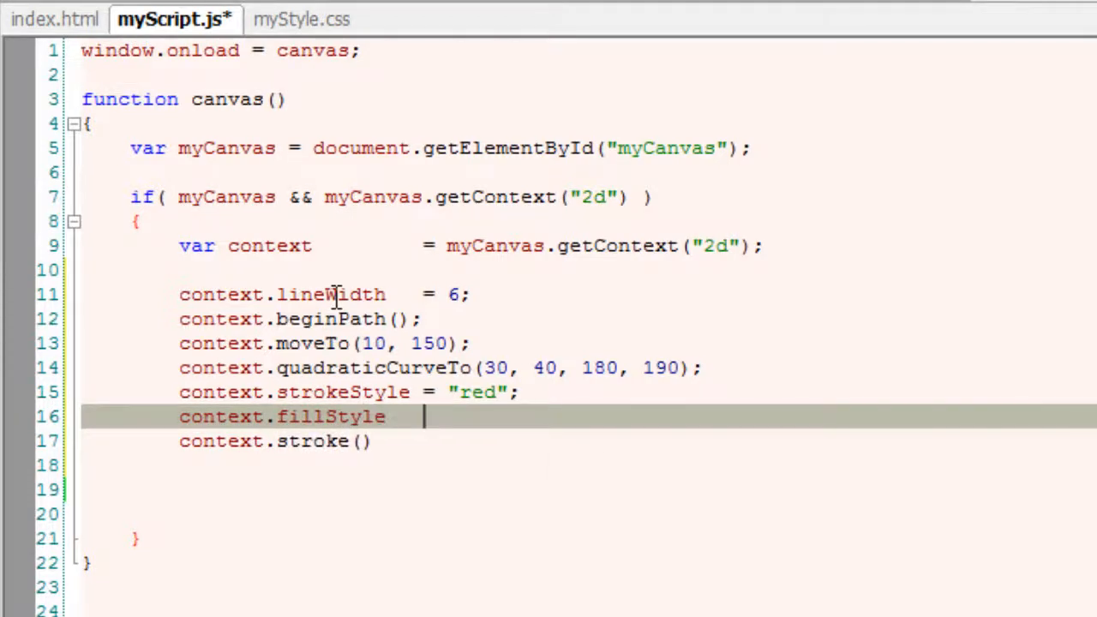
text(= "yel")
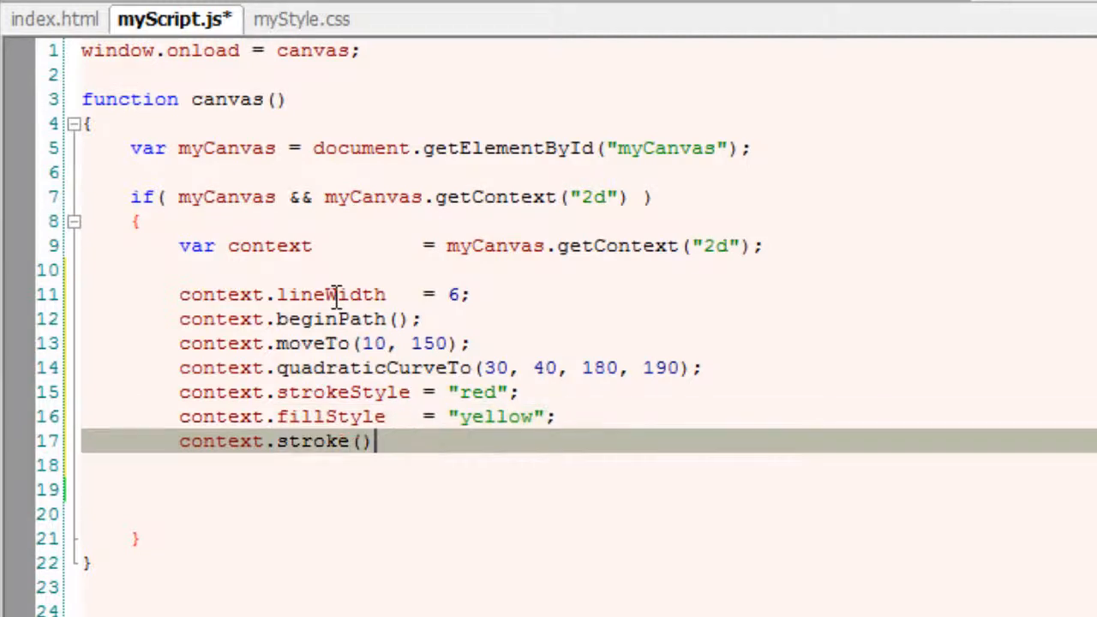
text(context.fill)
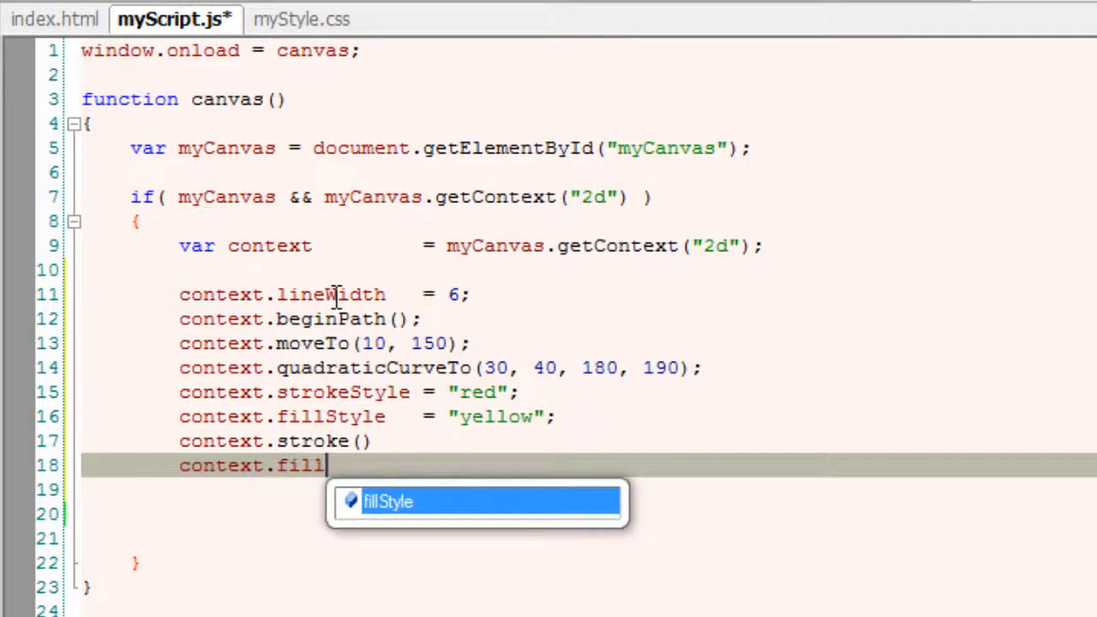
text(()
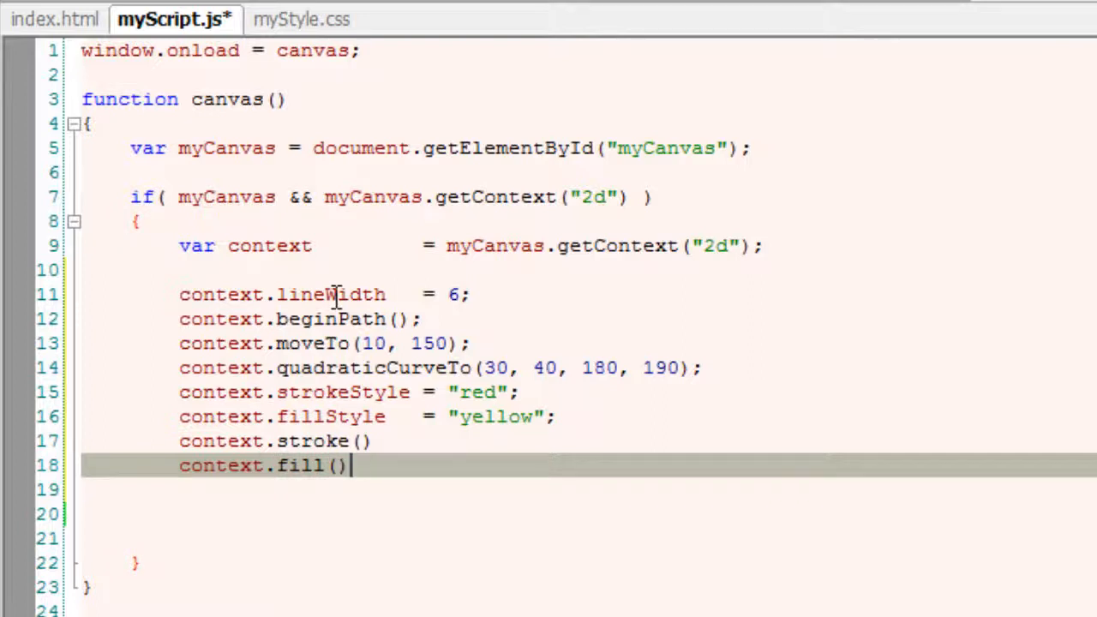
text(;)
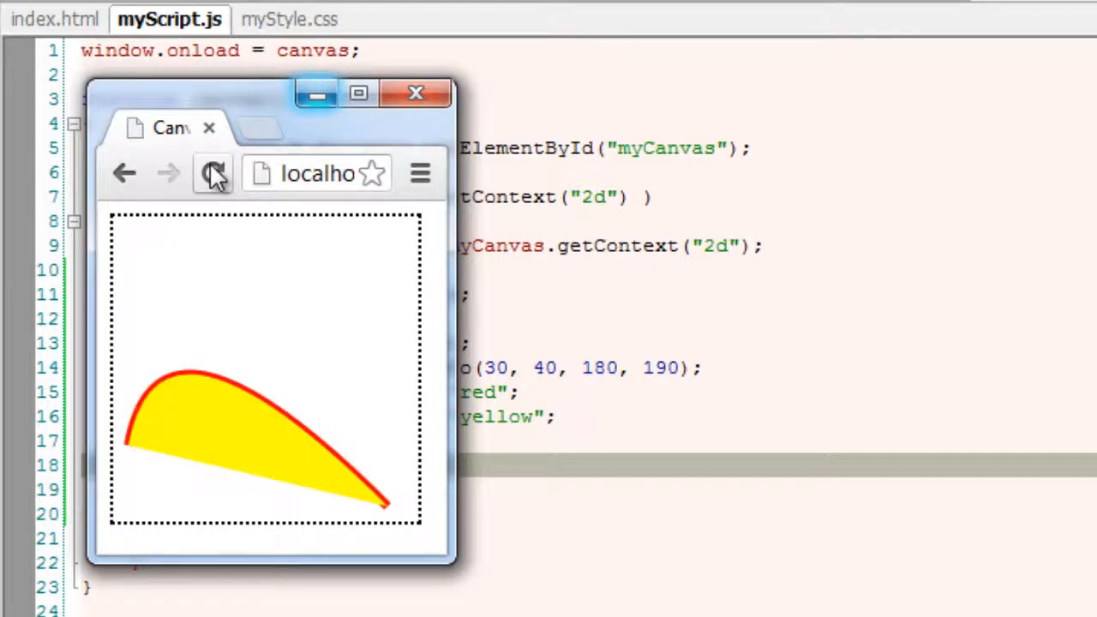
Reload the localhost page in Chrome to render the yellow-filled, red-outlined curve.
click(213, 174)
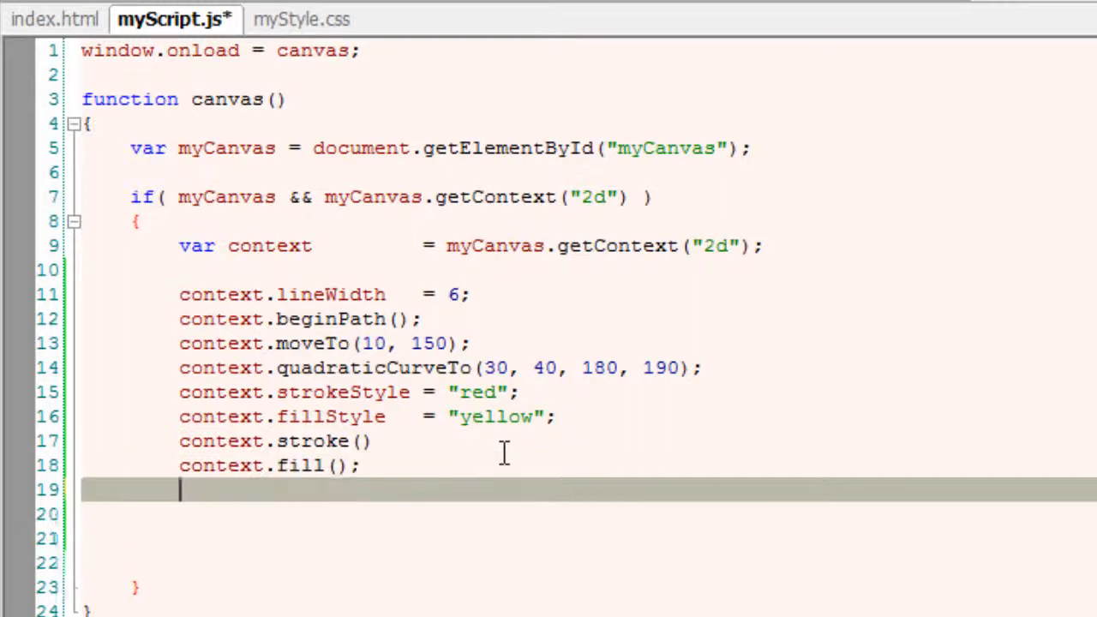
Below fill(), set context.lineWidth = 1 and begin a second path.
text(context.)
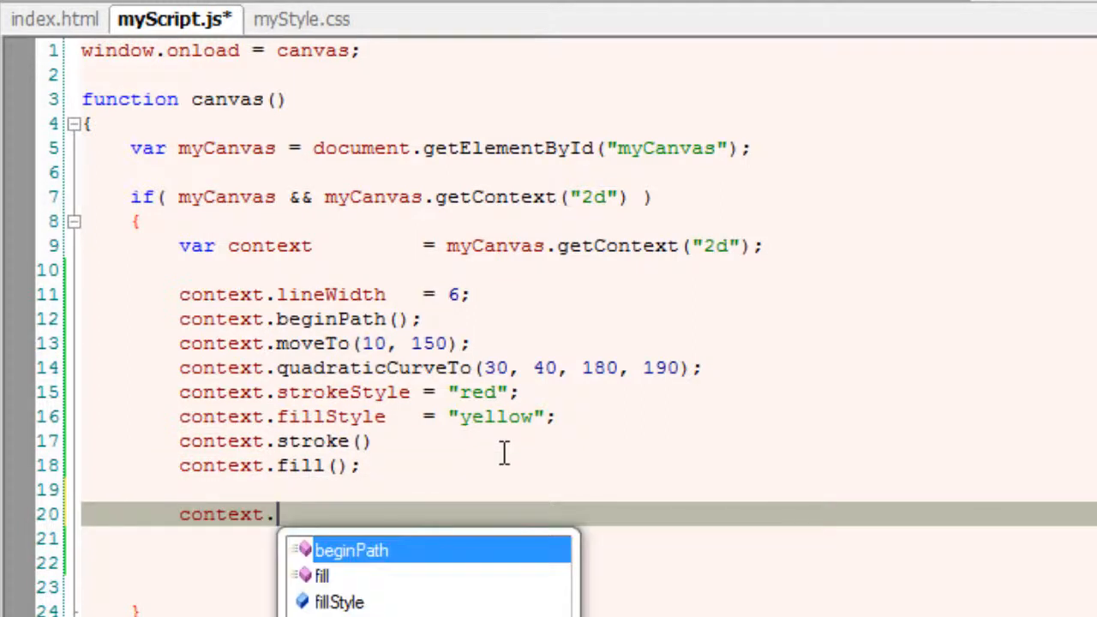
text(lineWidth)
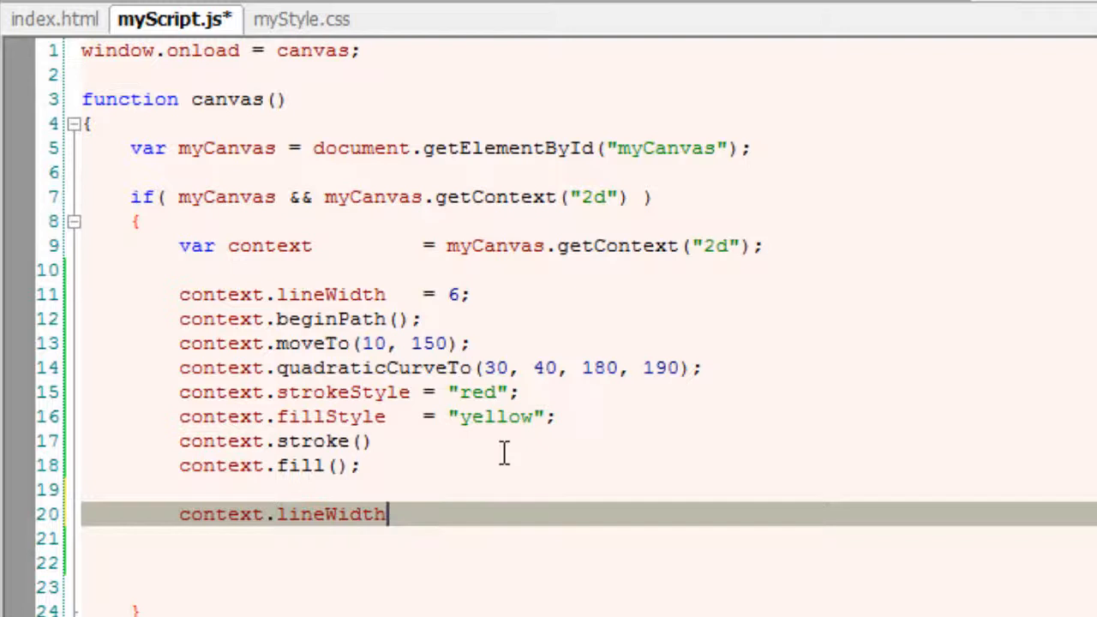
text(= 1;)
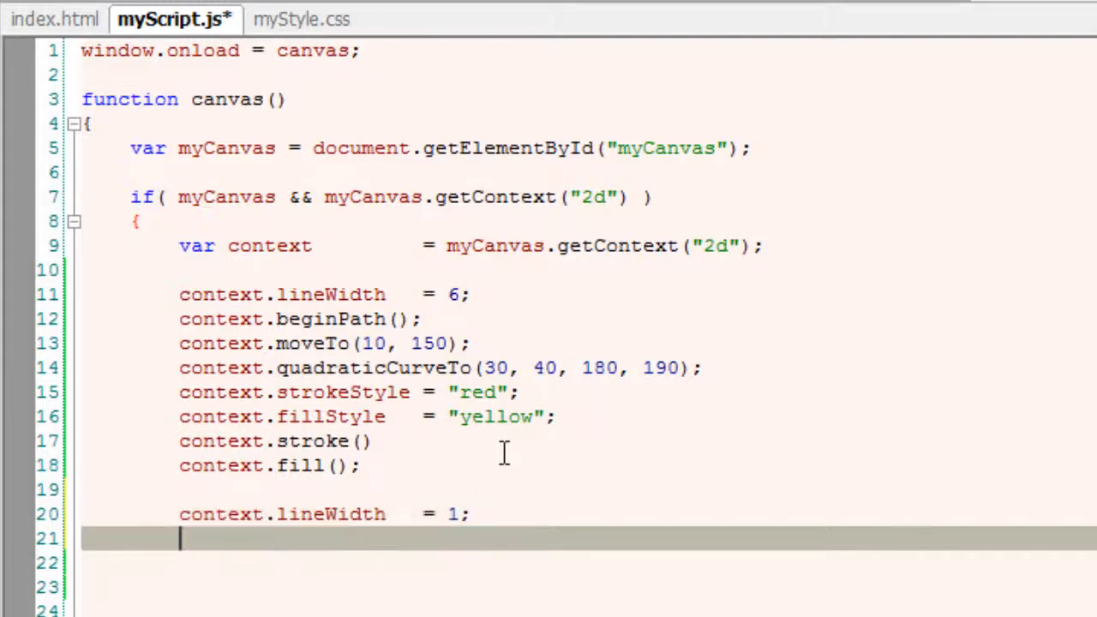
text(context.be)
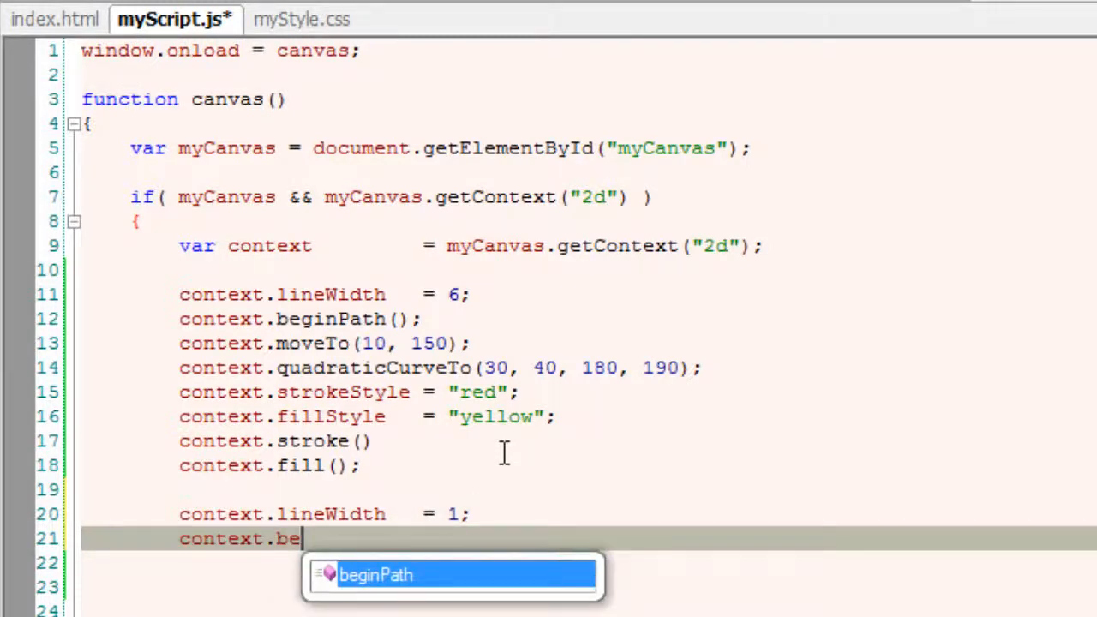
key(Enter)
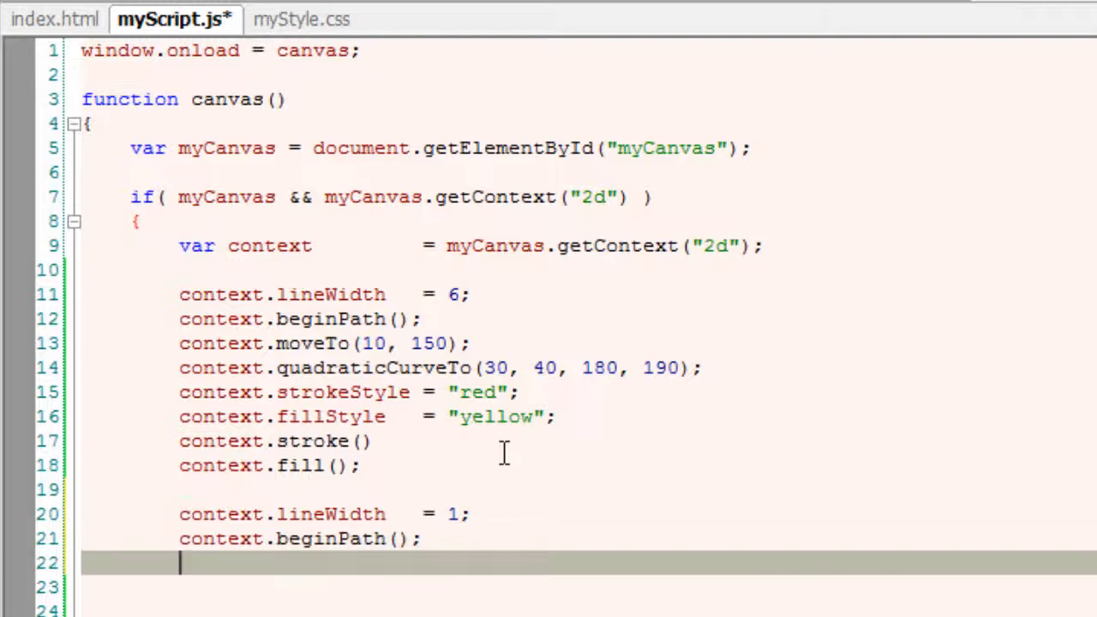
Move to (10, 150) and draw lines to the control point (30, 40) and on to (180, 190).
text(context.)
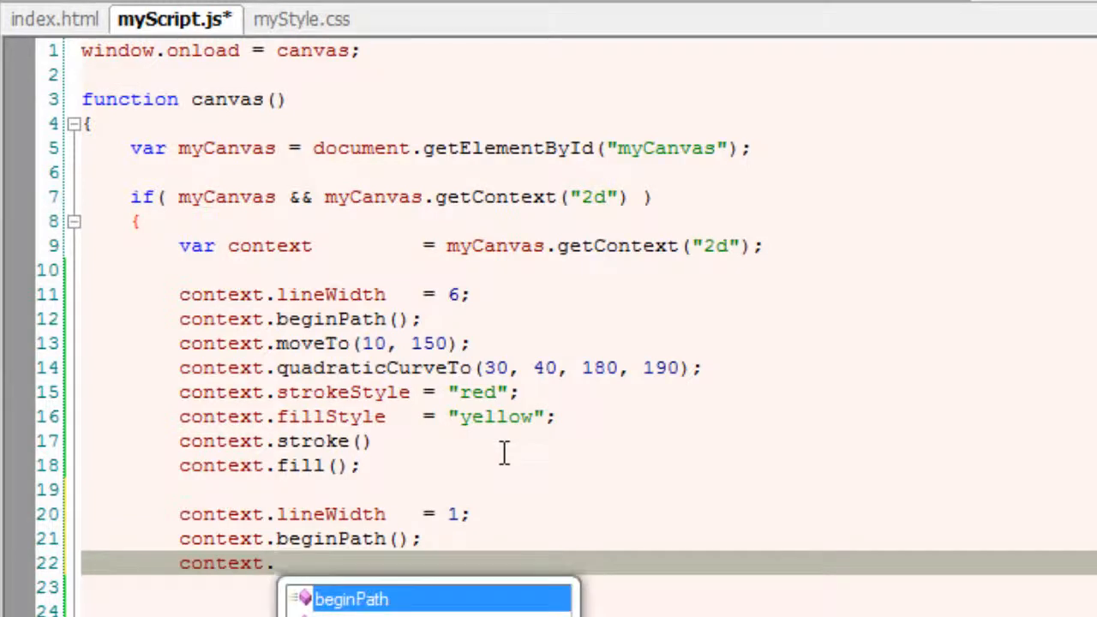
text(moveTo()
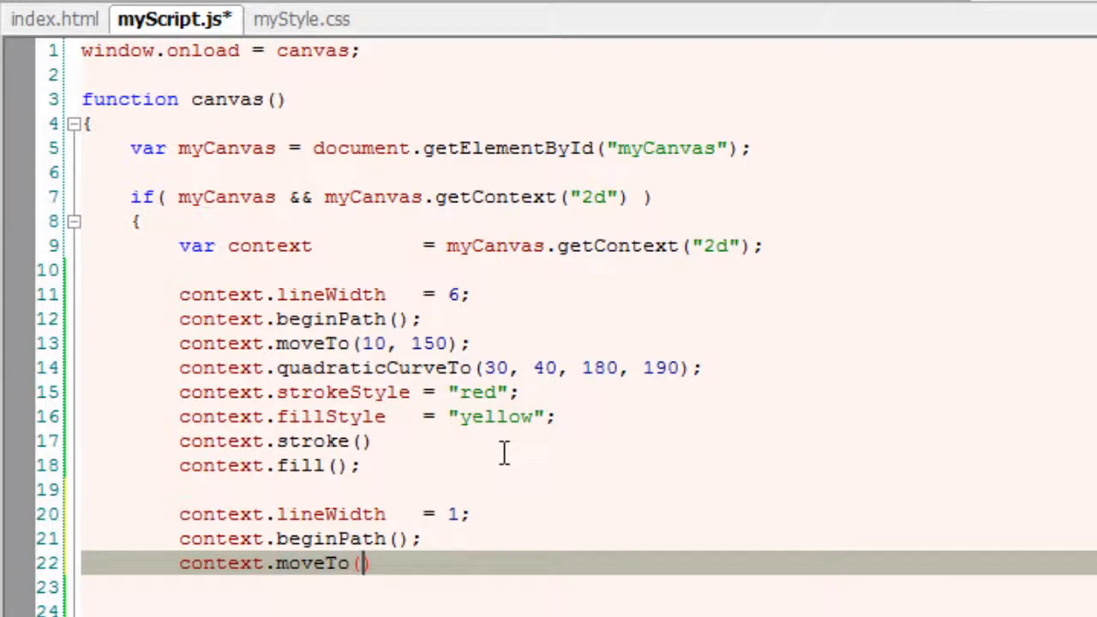
text(10, 1)
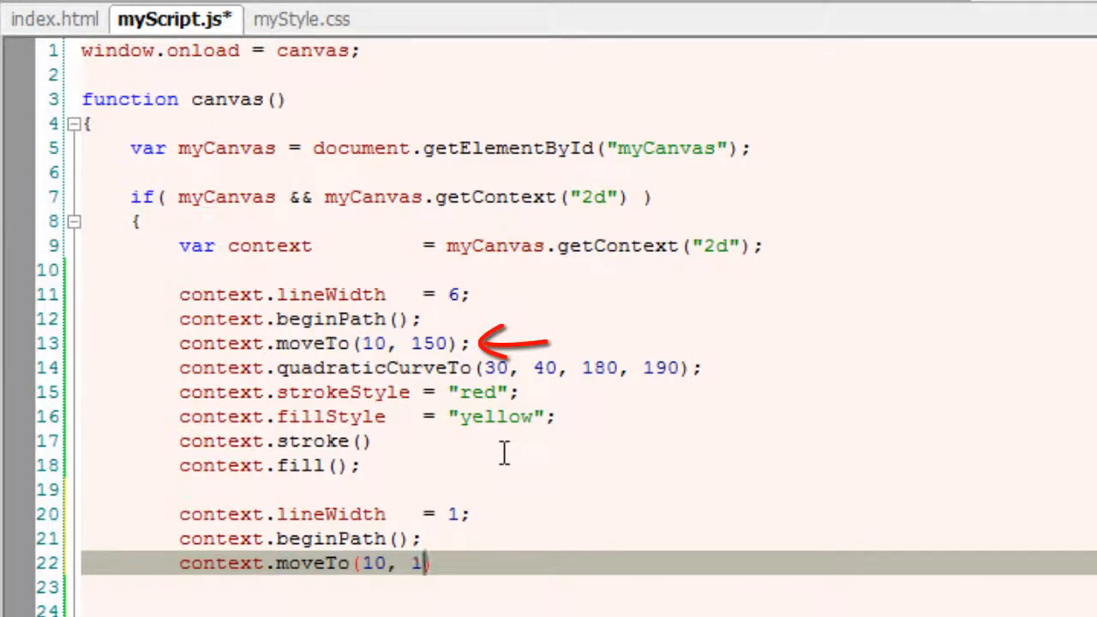
text(50);)
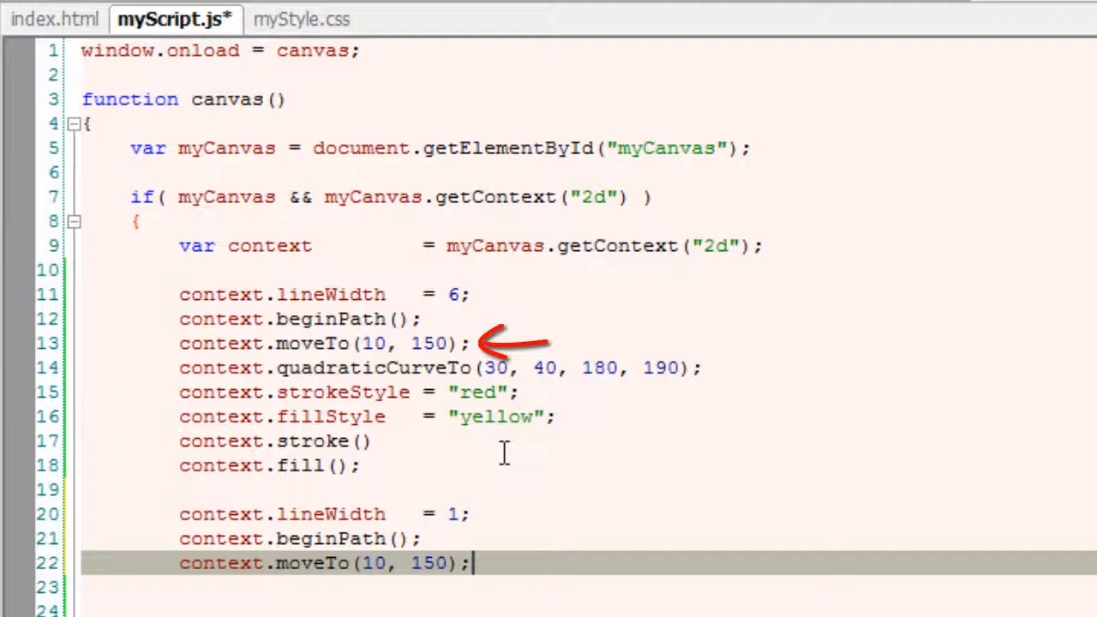
text(context.lineWidth)
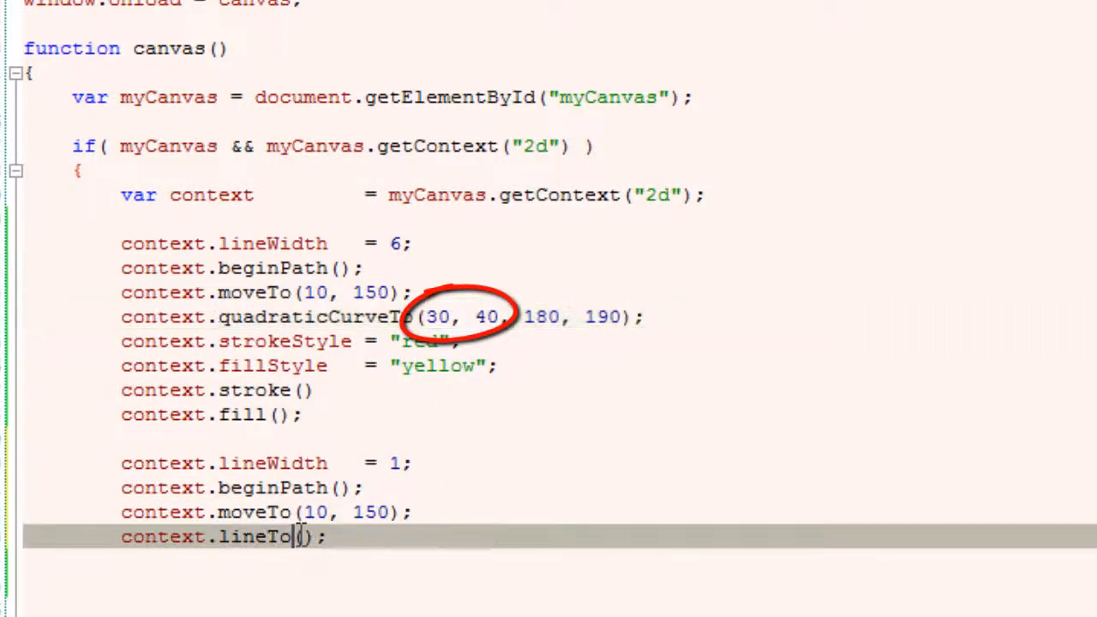
text(30, 40)
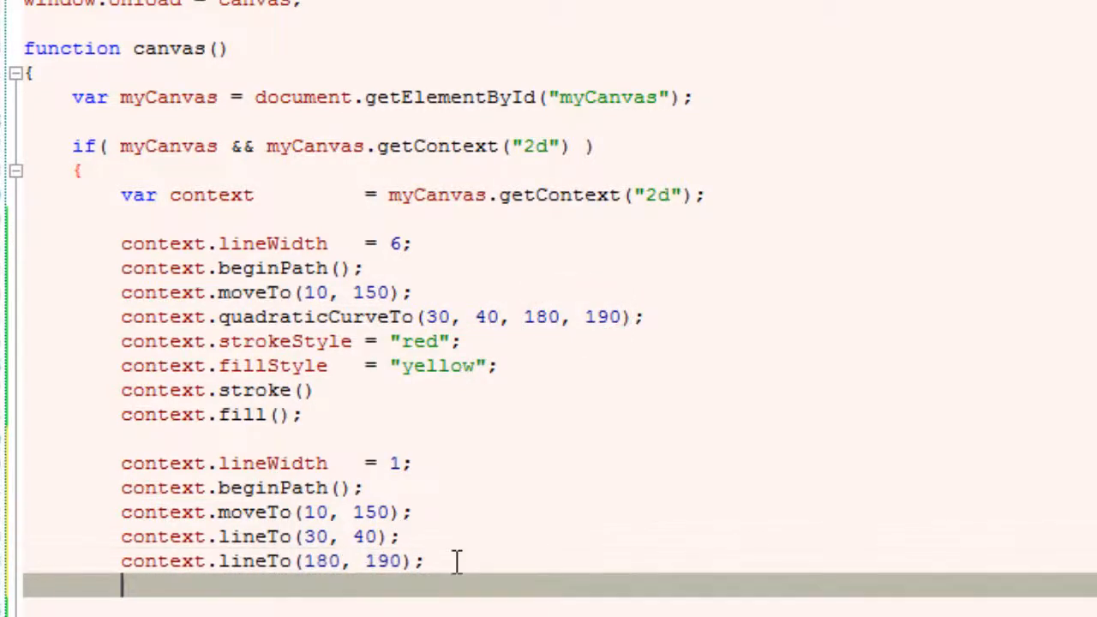
Set context.strokeStyle to "pink" and stroke the guide path.
text(context.)
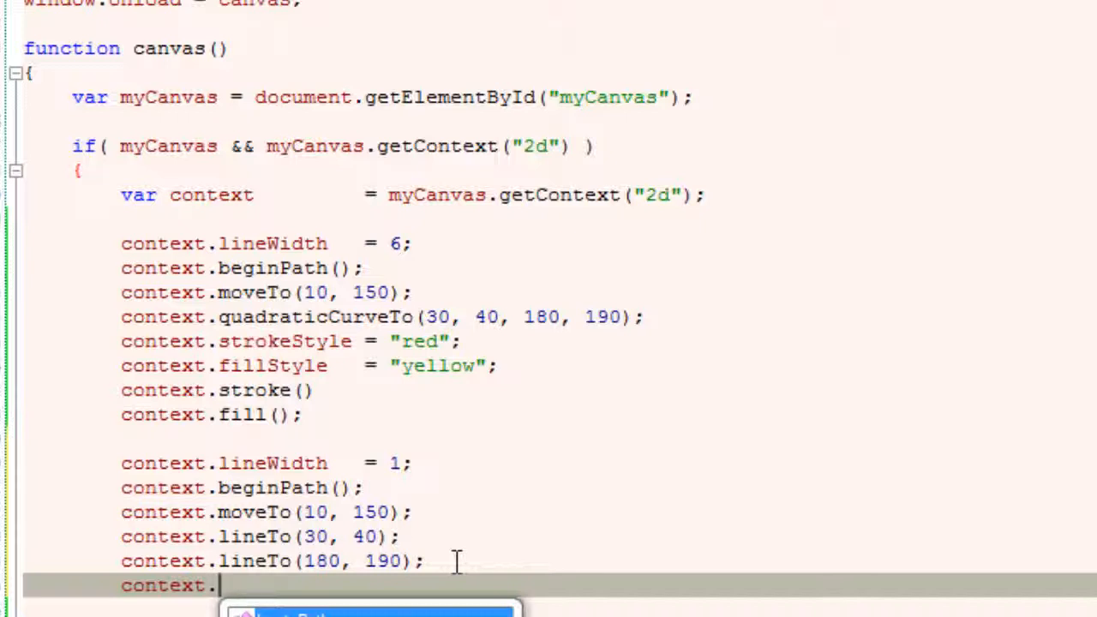
text(strokeStyle)
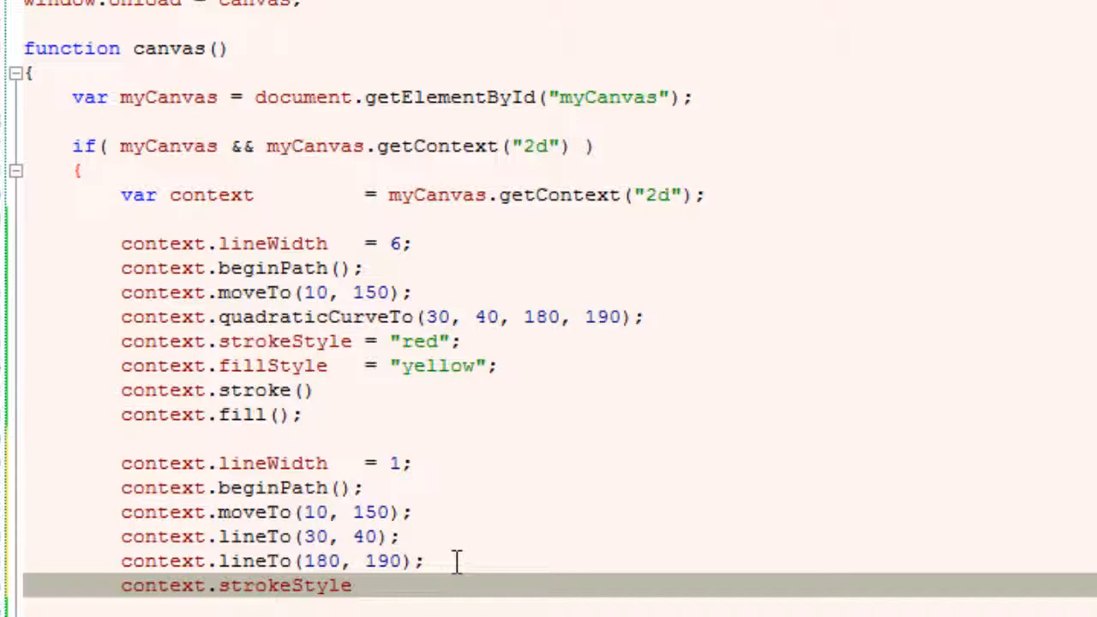
text(= ")
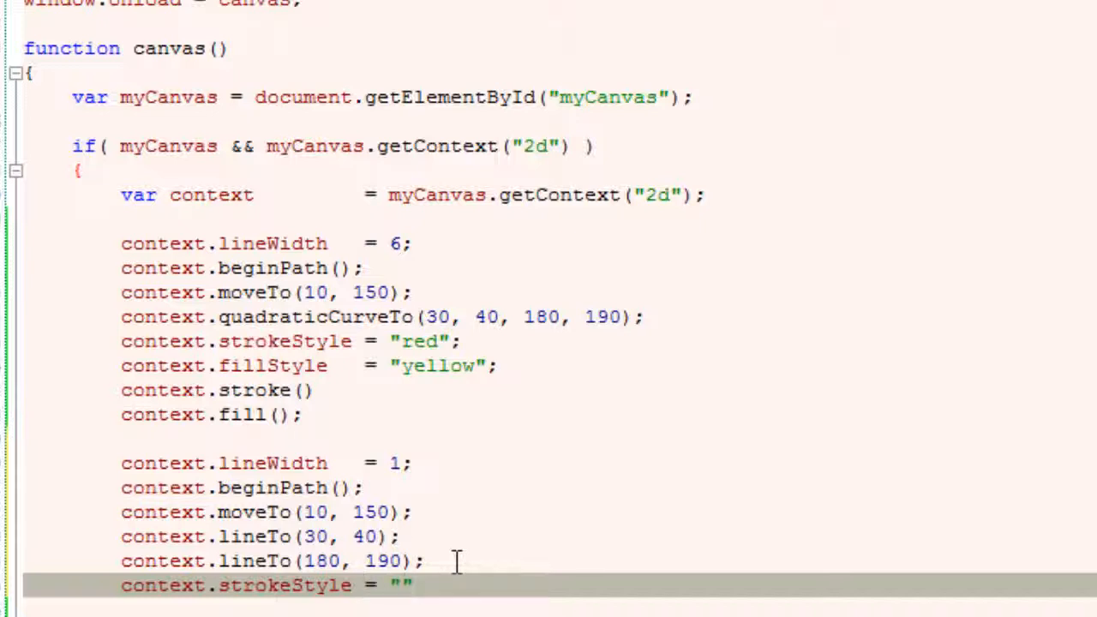
text(pin)
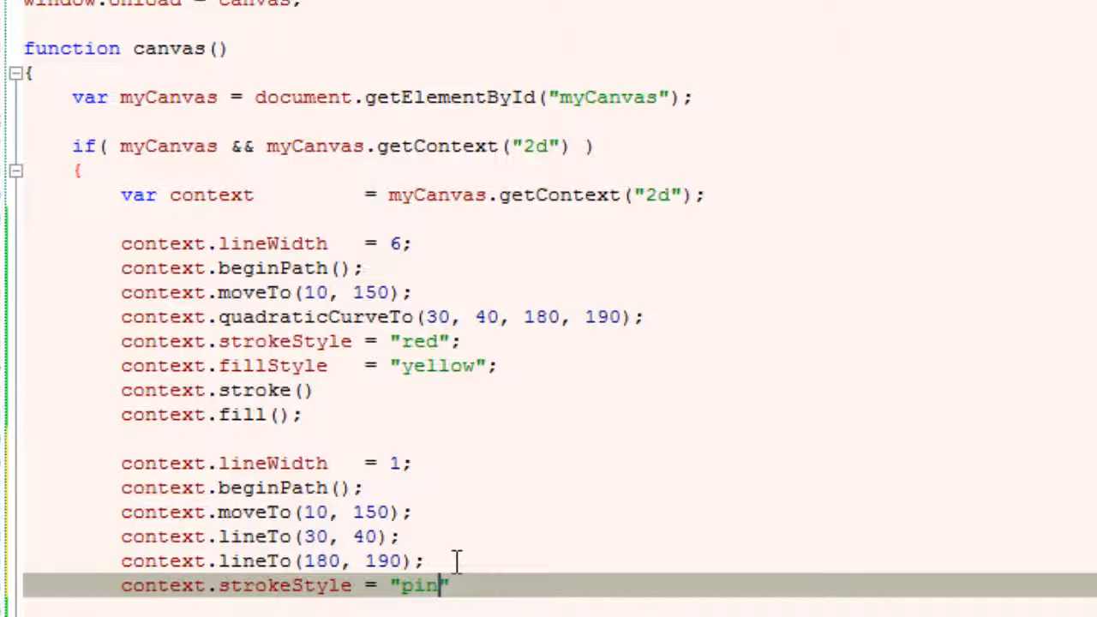
text(k)
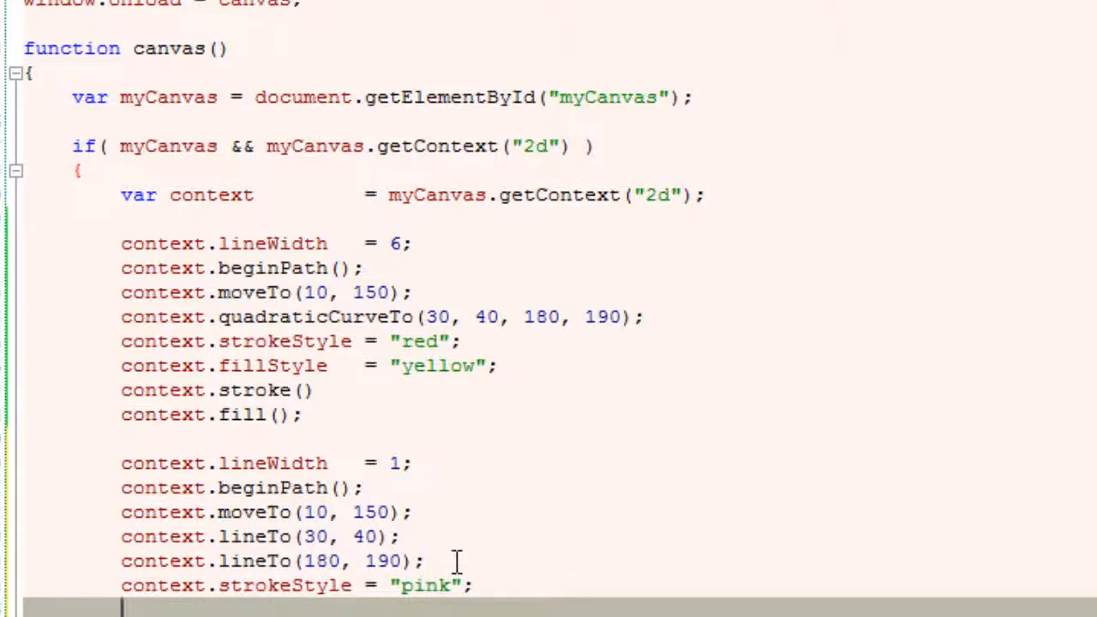
text(context.st)
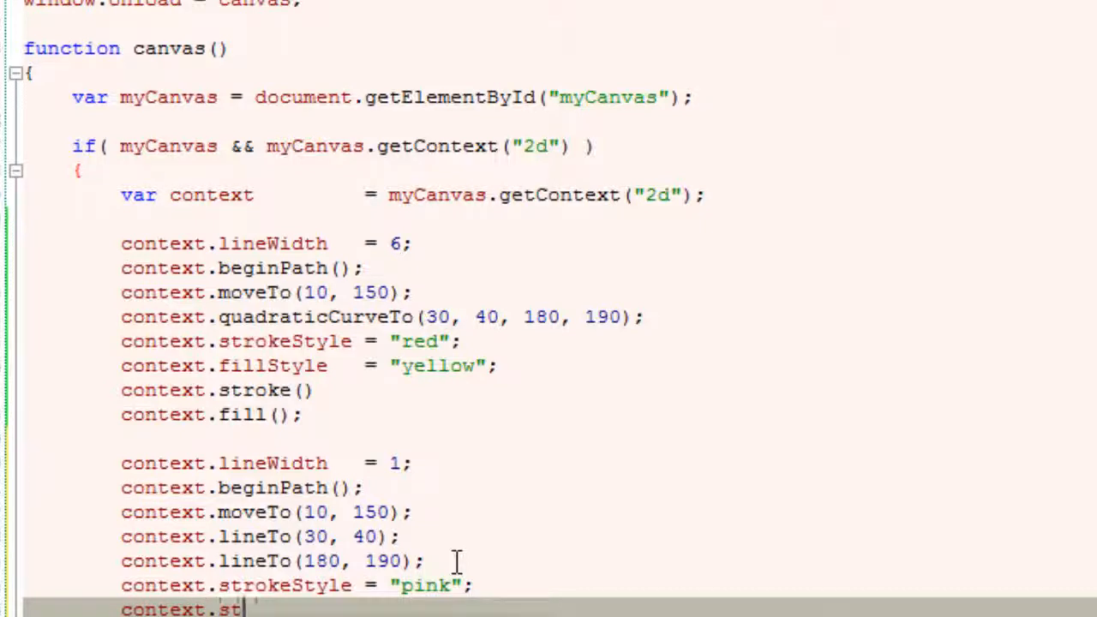
text(roke();)
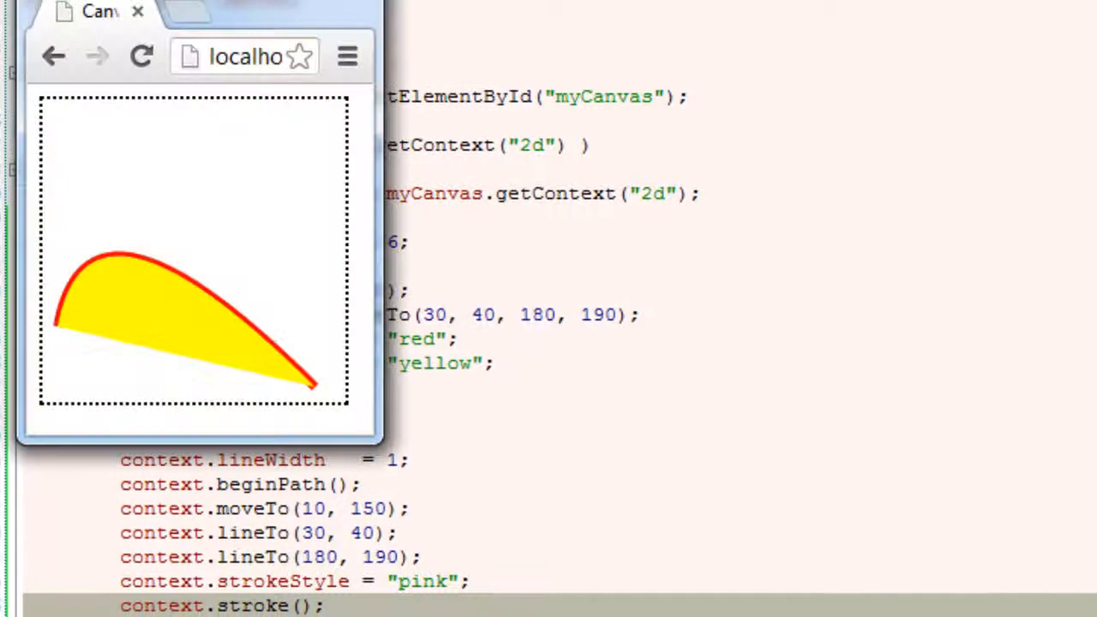
Reload the localhost page in Chrome to show the curve with its pink guide lines.
click(140, 56)
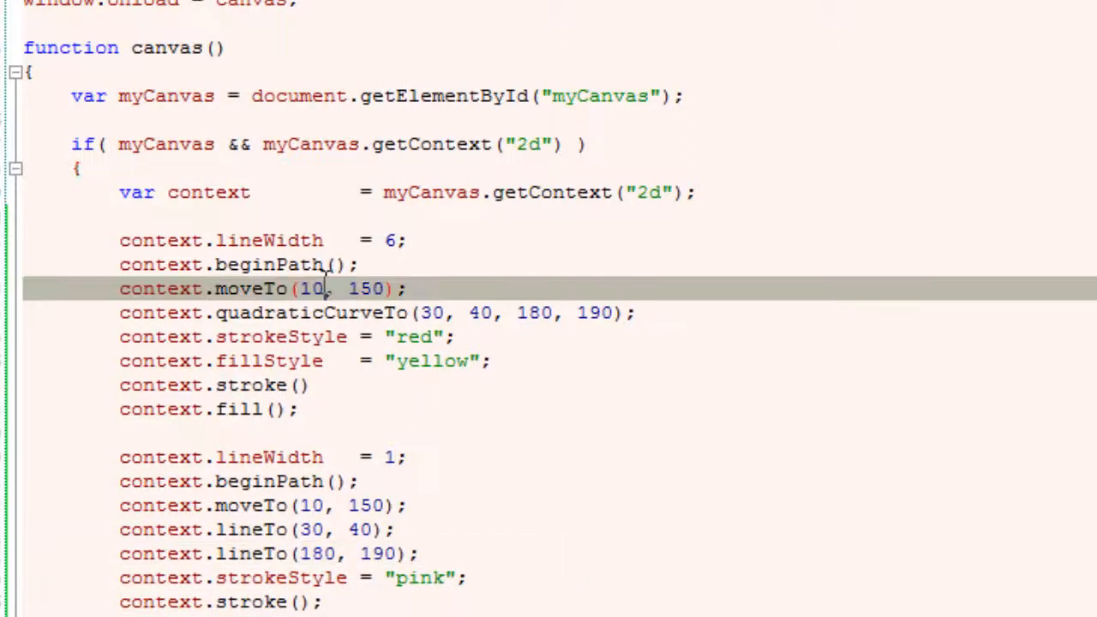
Change the curve's moveTo start point to (20, 100).
double_click(311, 288)
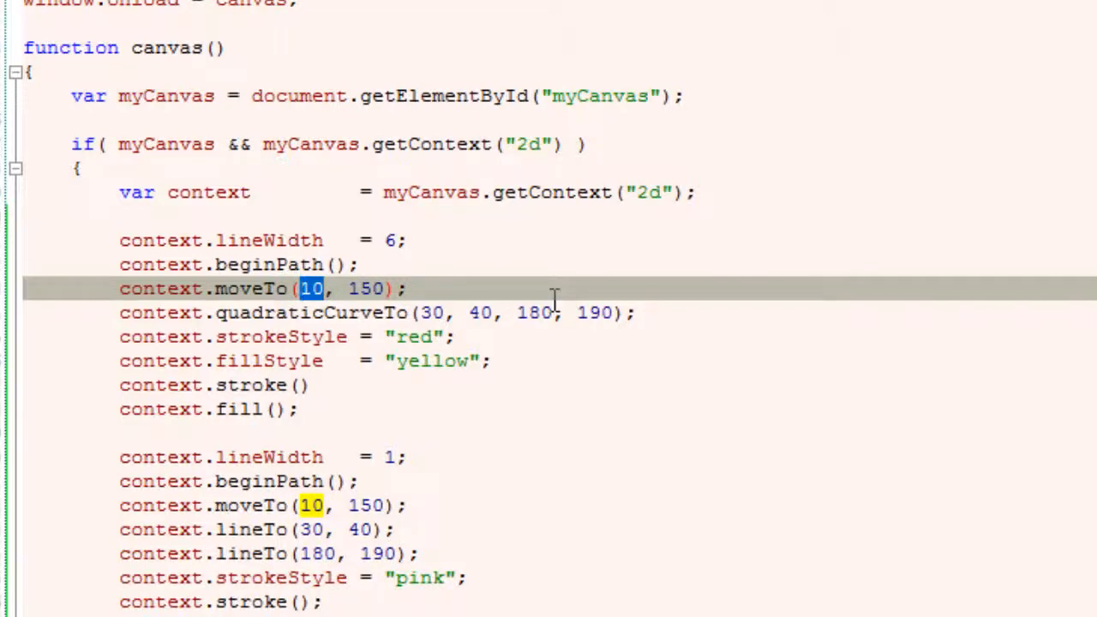
text(20)
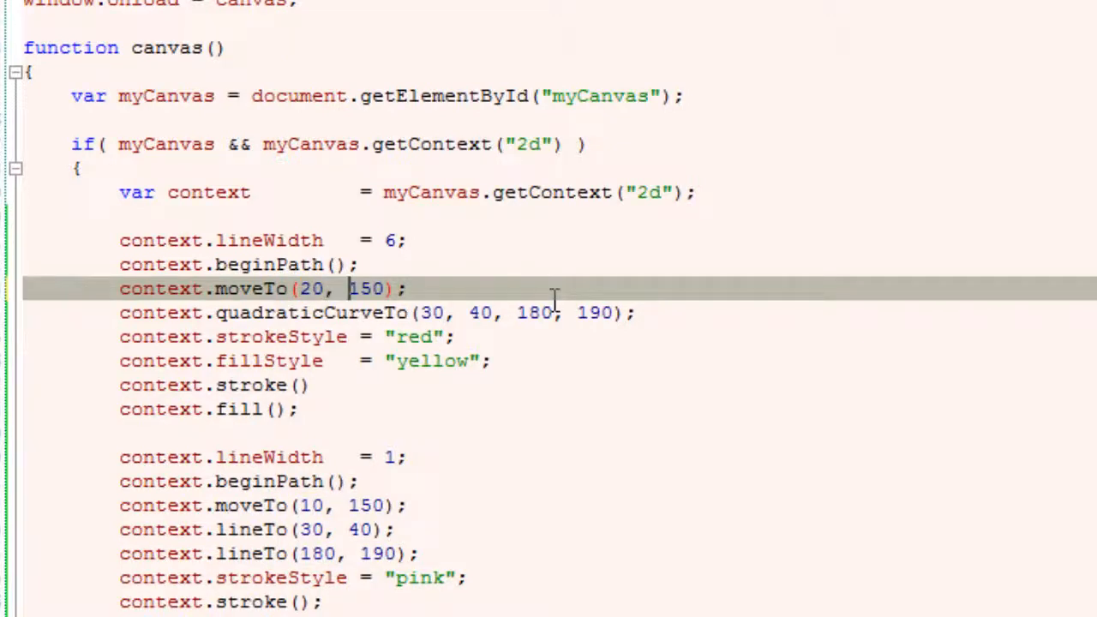
text(100)
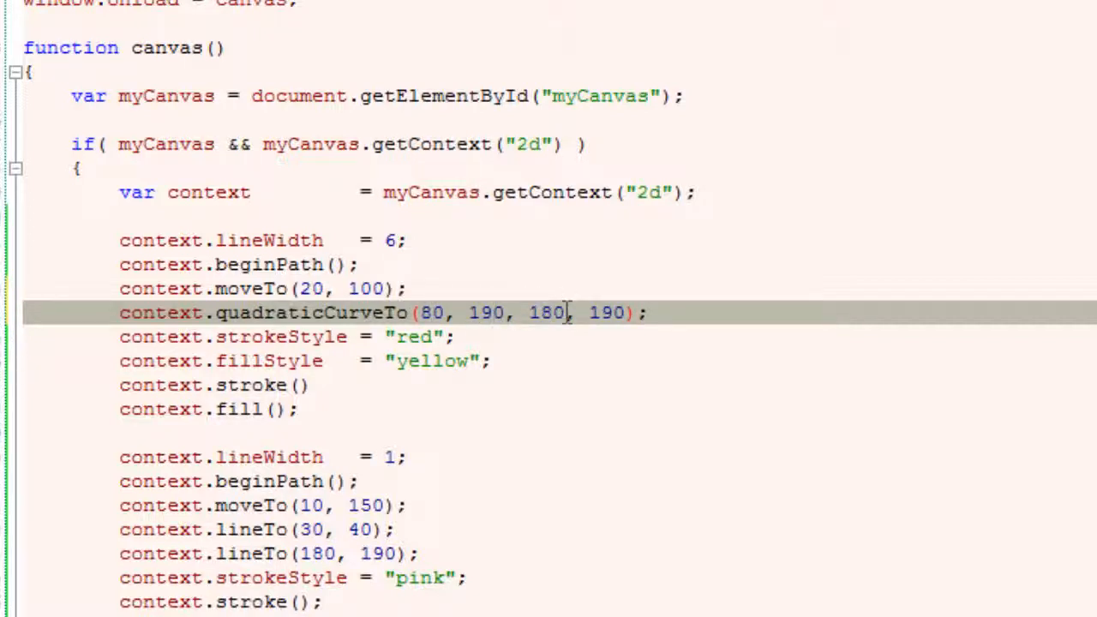
Update quadraticCurveTo to (80, 190, 150, 120) and the guide lineTo coordinates to match, ending at (150, 120).
double_click(545, 313)
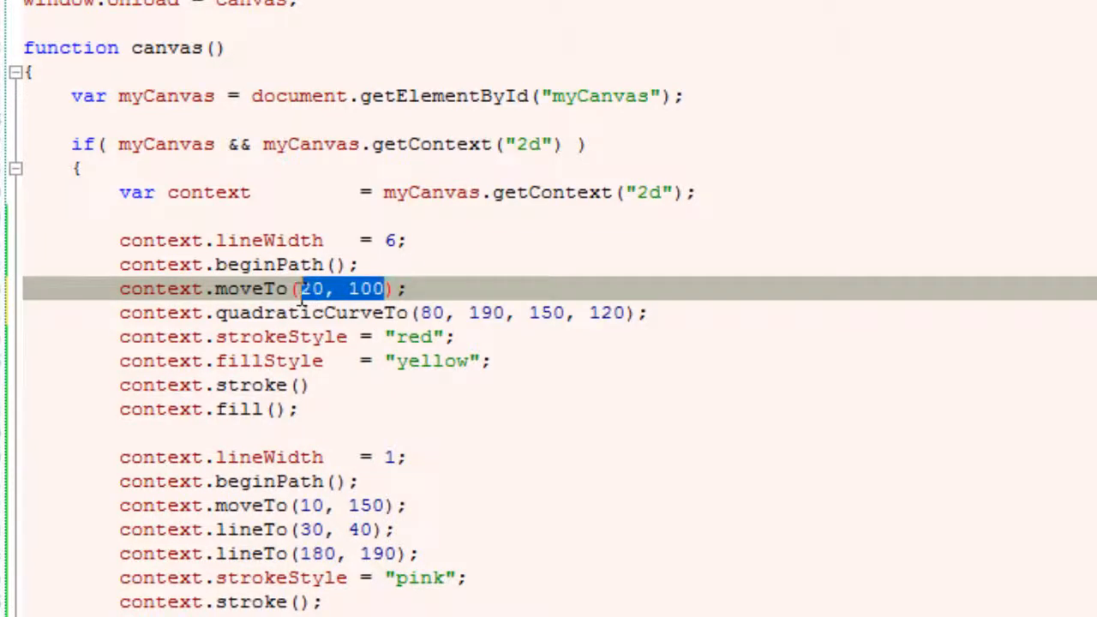
click(391, 505)
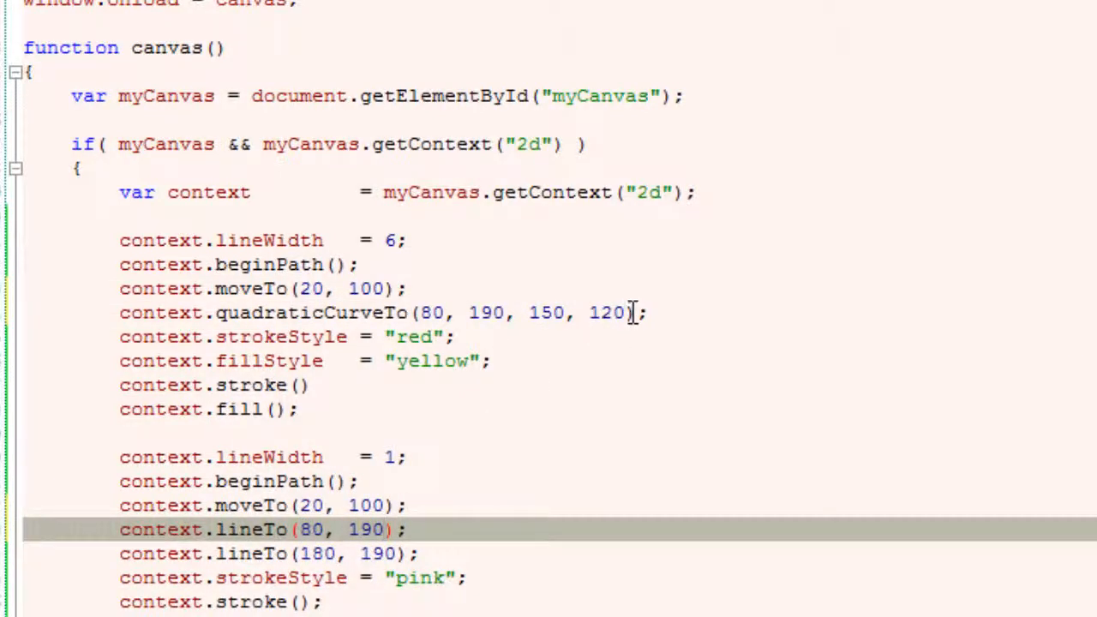
drag(532, 312, 626, 312)
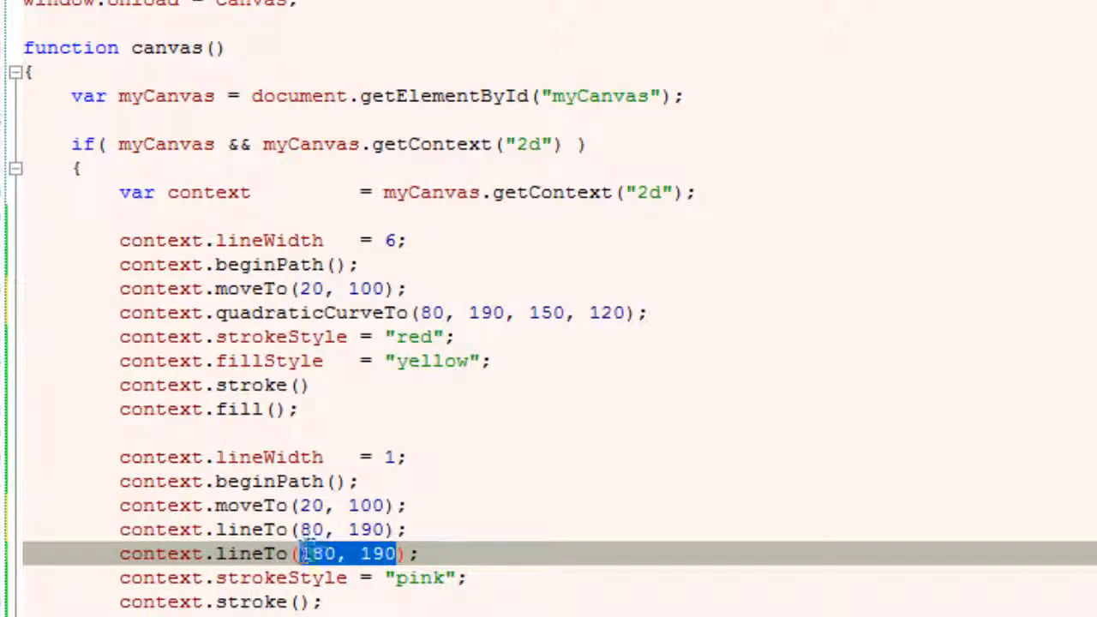
text(150, 120)
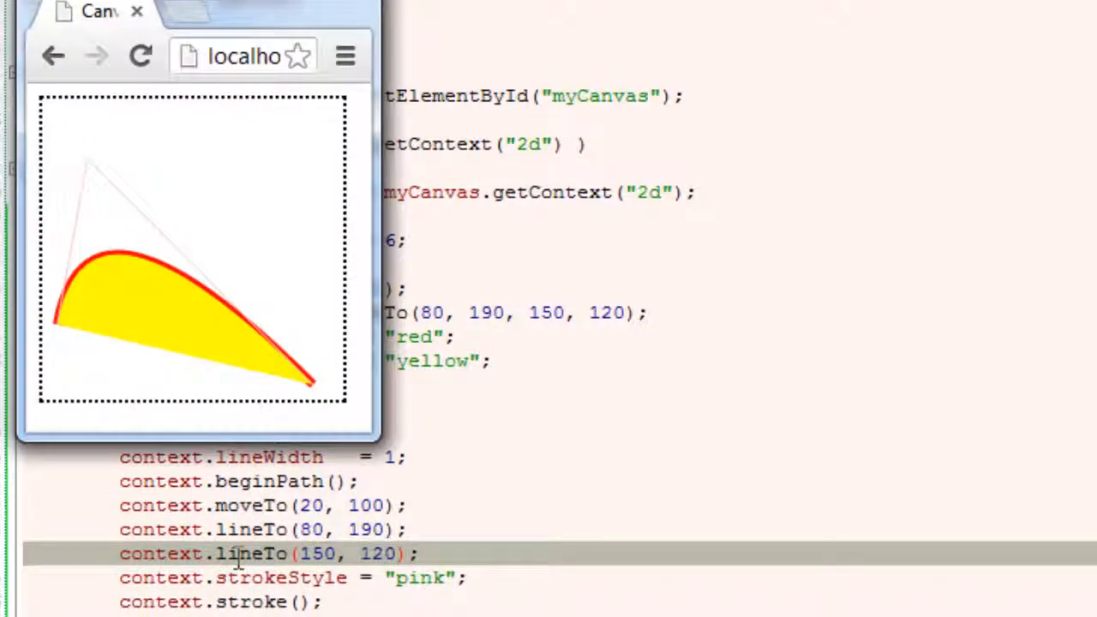
Reload the page in Chrome to show the curve bowing from (20, 100) toward (80, 190).
click(141, 55)
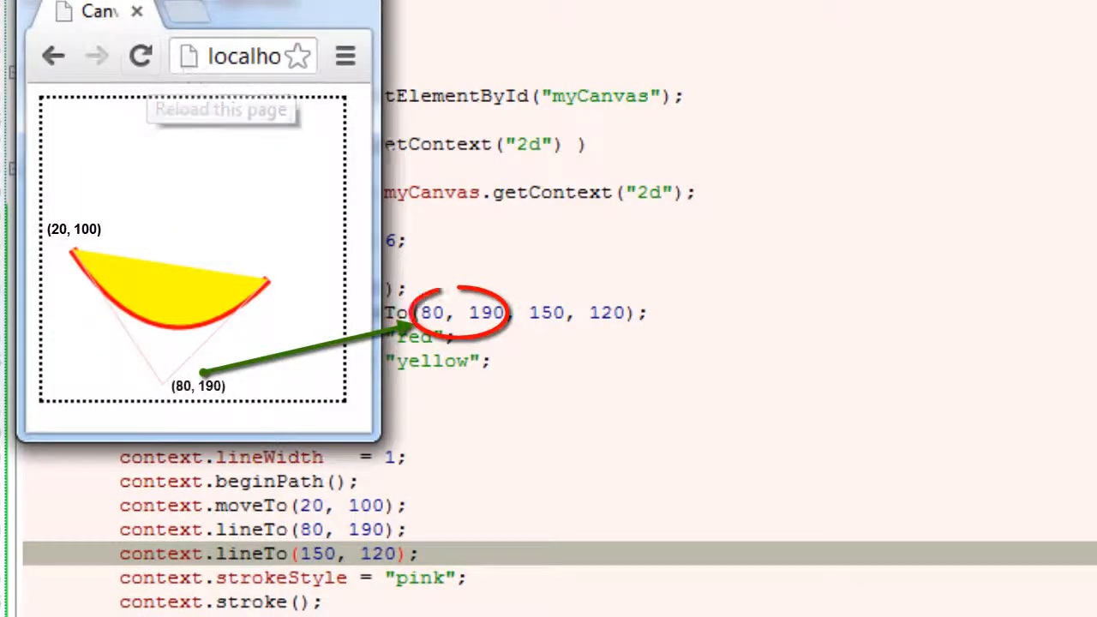
mouse_move(484, 242)
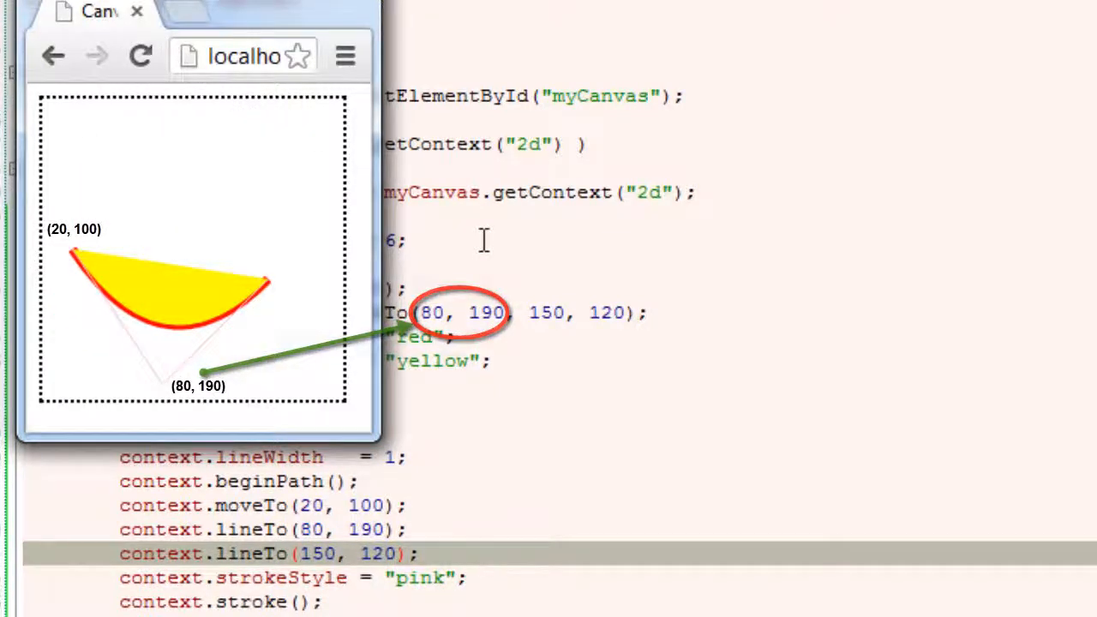